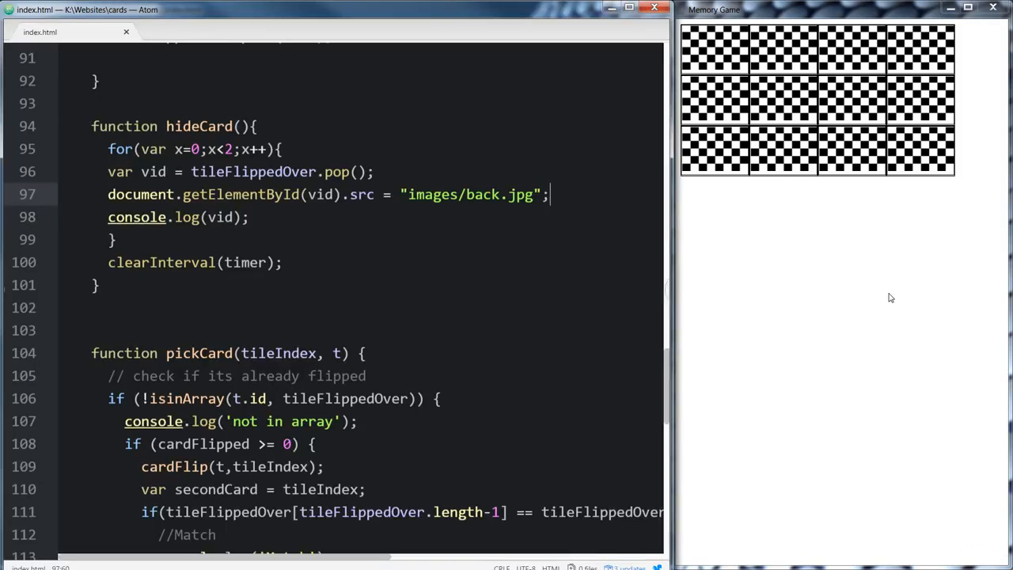
# Declare 'var playLockout = false;' among the script globals and select the playLockout name for reuse
pyautogui.click(786, 50)
pyautogui.write('var')
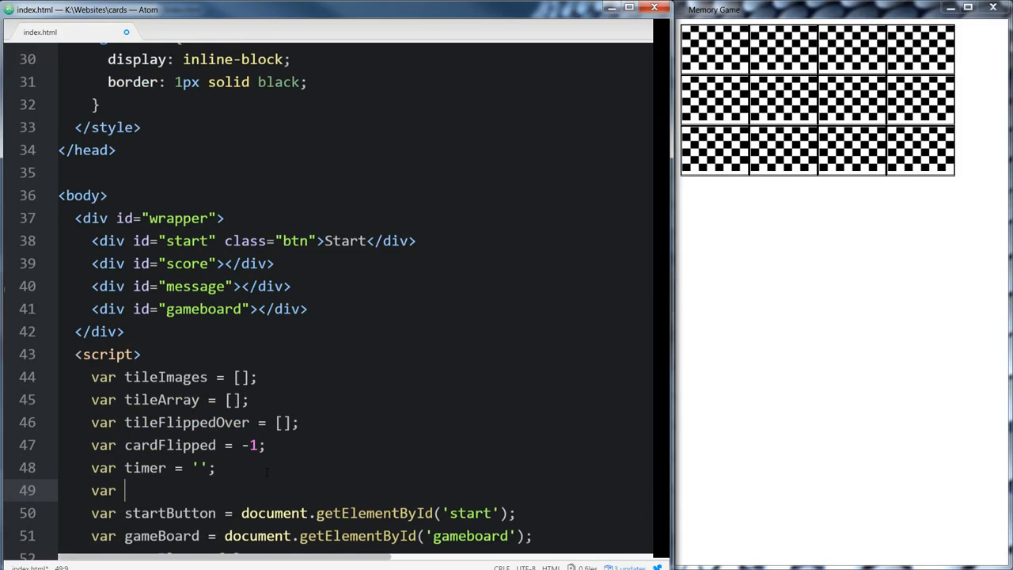
pyautogui.write('playLock')
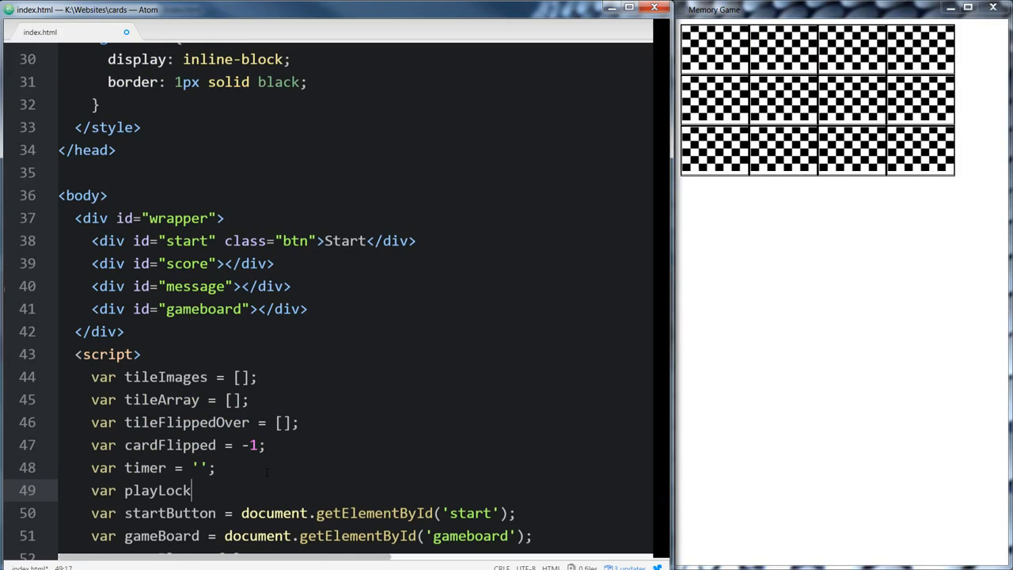
pyautogui.write('out =')
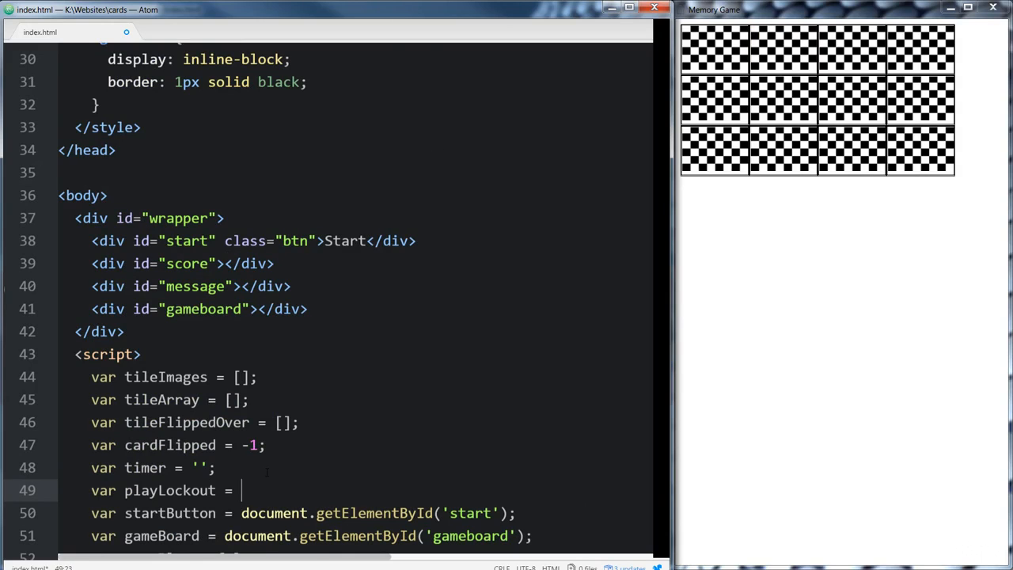
pyautogui.write('flas')
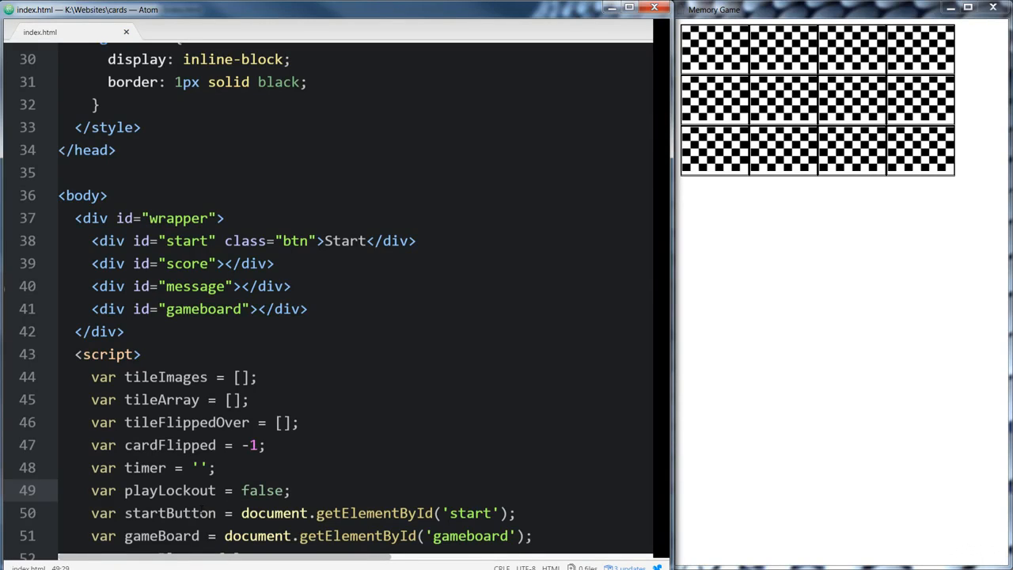
pyautogui.doubleClick(171, 491)
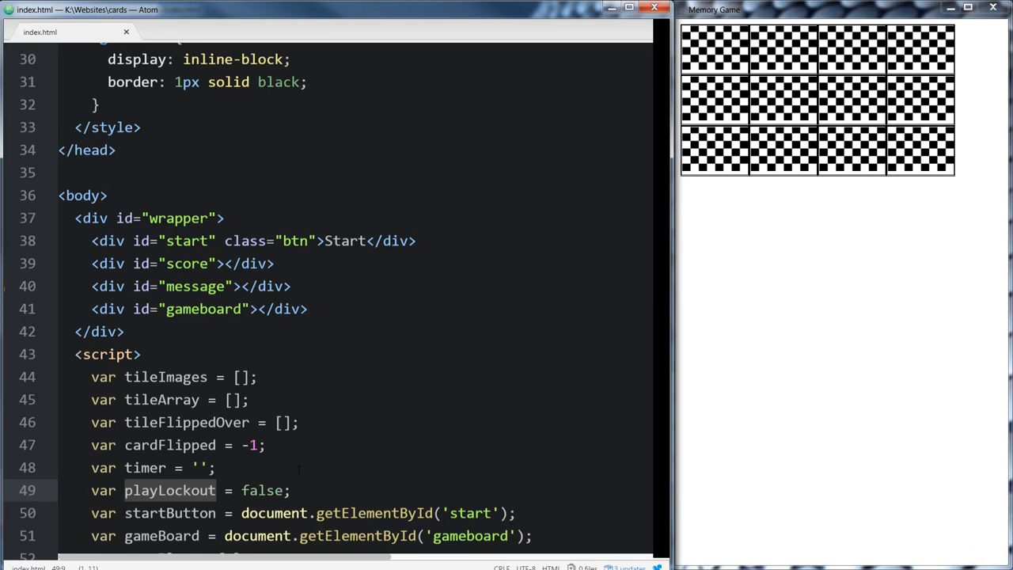
# Set playLockout = true in pickCard right after the secondCard declaration
pyautogui.scroll(-3)
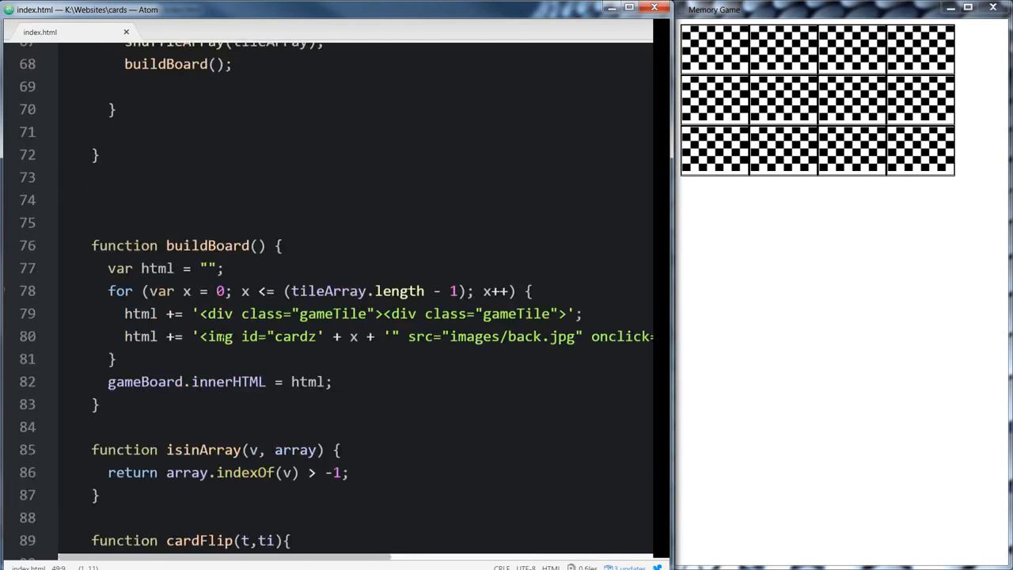
pyautogui.scroll(-3)
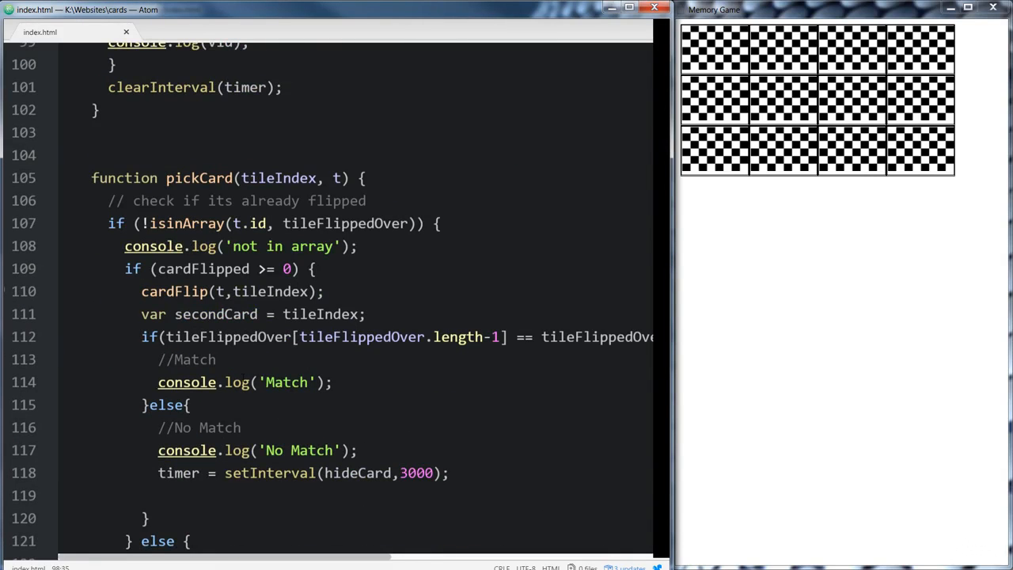
pyautogui.click(253, 359)
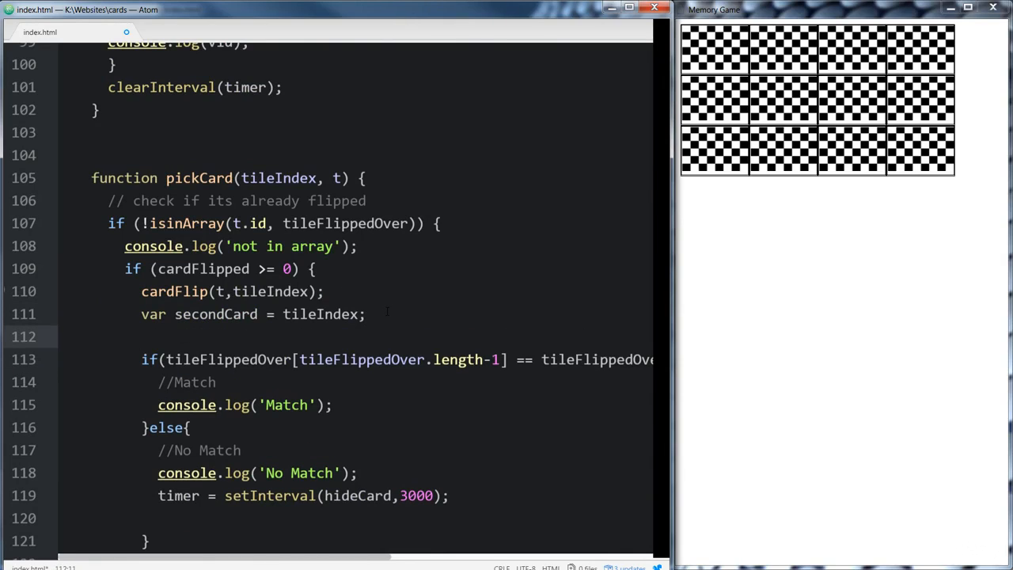
pyautogui.write('playLockout = tr')
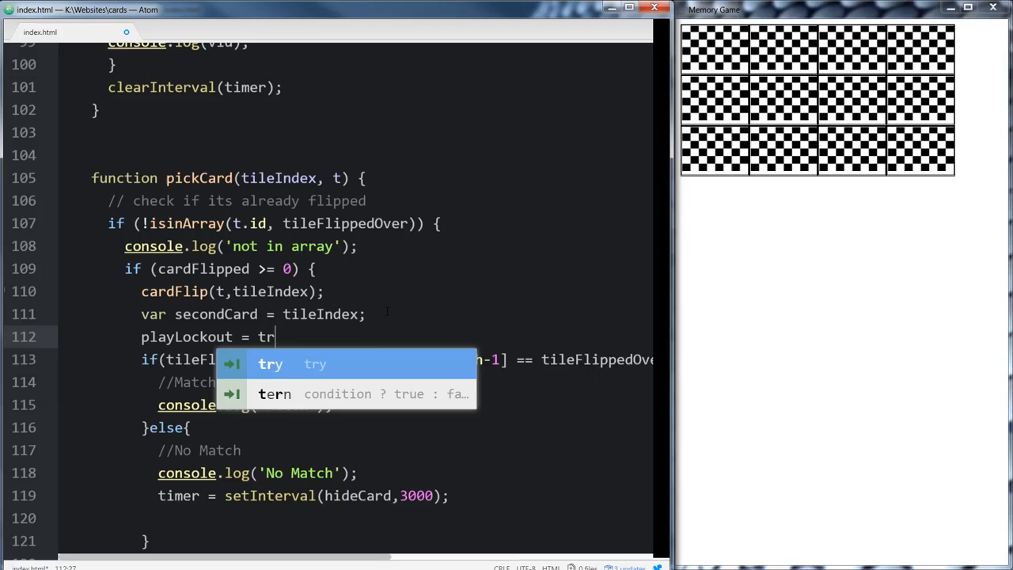
pyautogui.write('ue;')
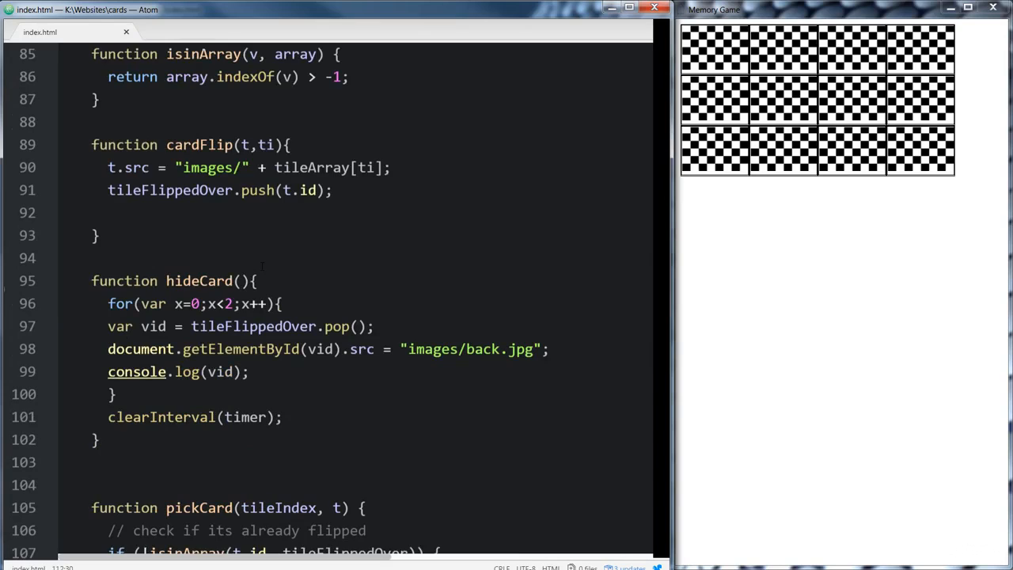
# Reset playLockout = false in pickCard's Match branch and at the end of hideCard
pyautogui.scroll(-3)
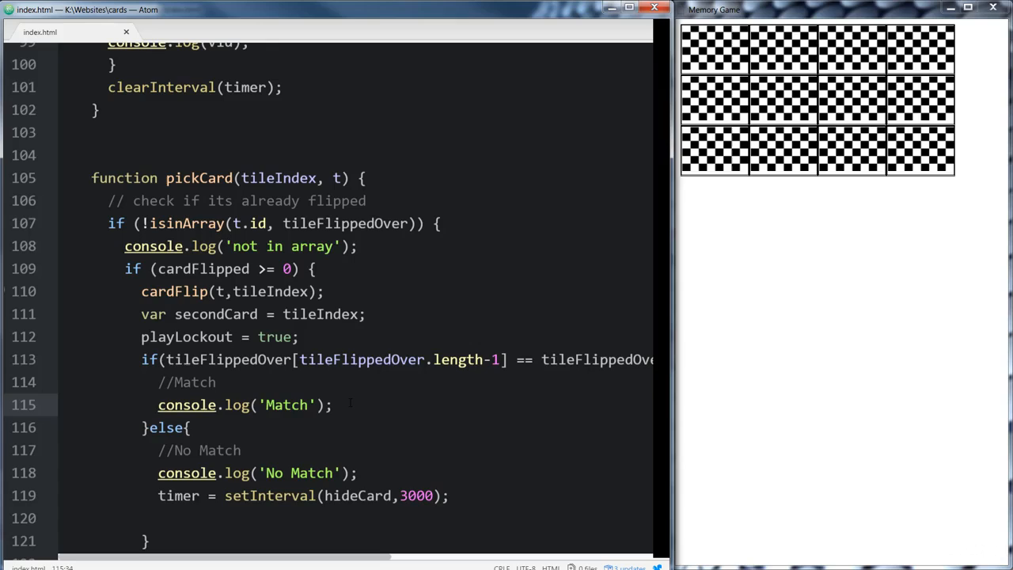
pyautogui.write('playLockout')
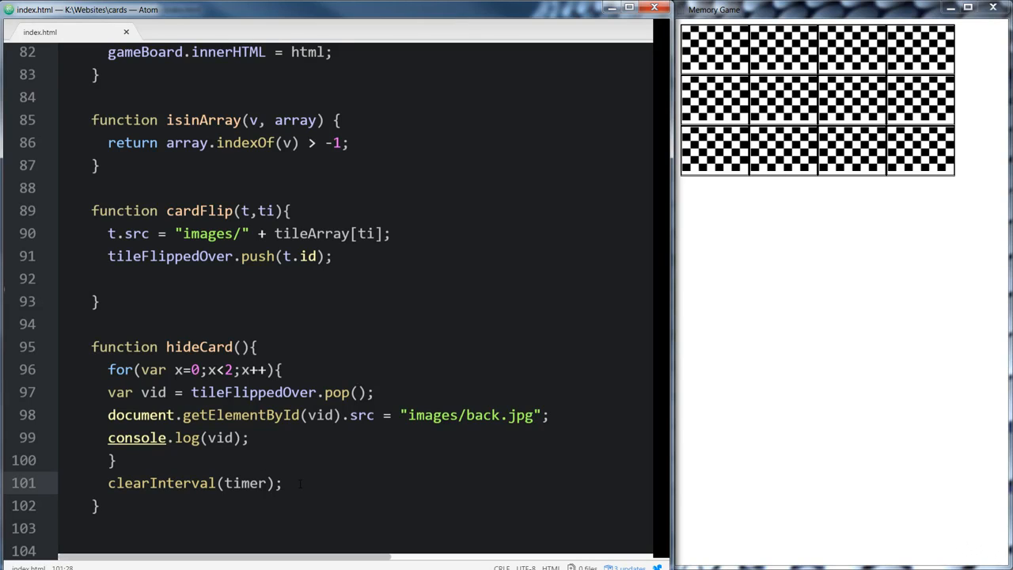
pyautogui.write('playLockout = fl')
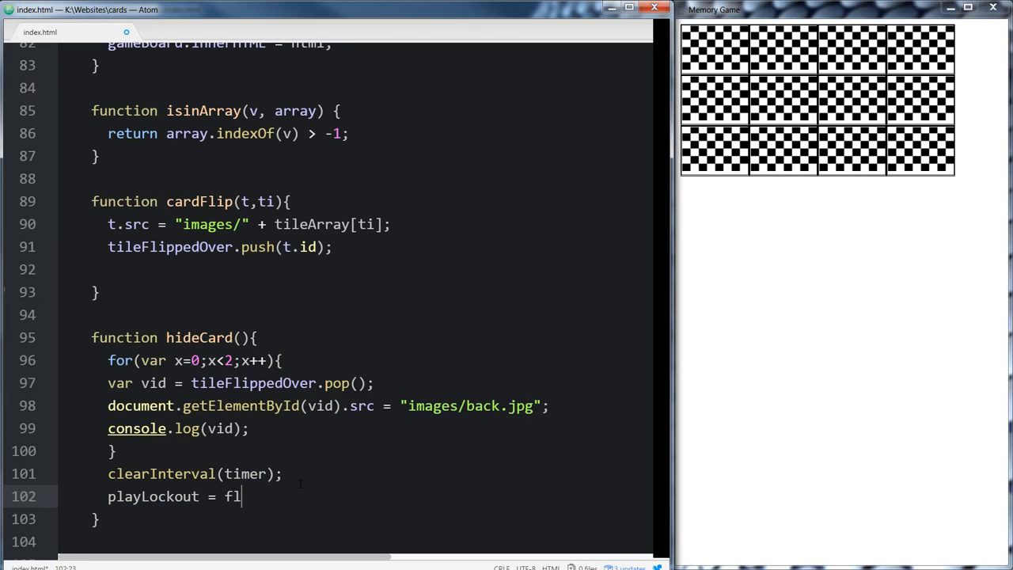
pyautogui.write('alse;')
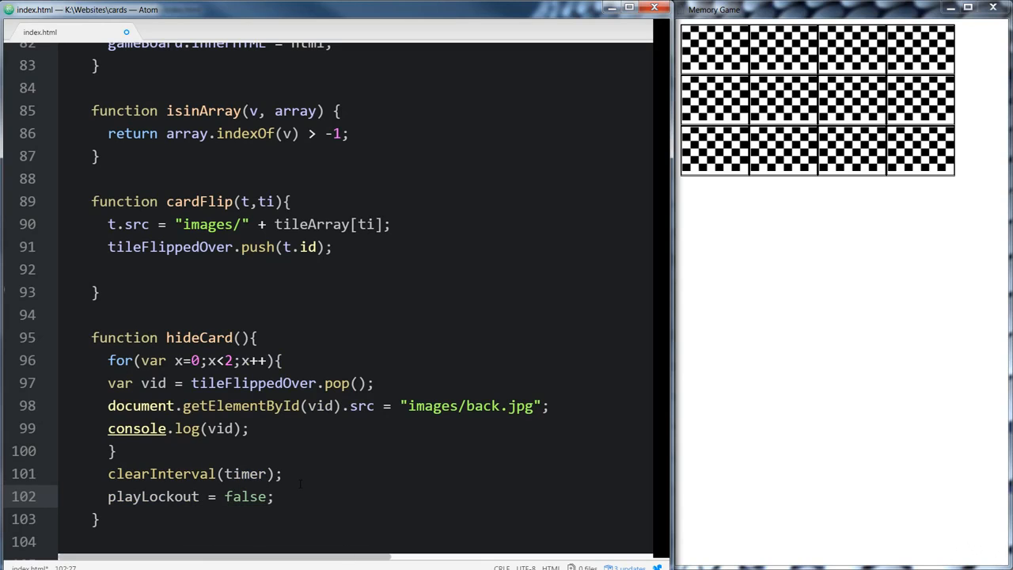
pyautogui.scroll(-3)
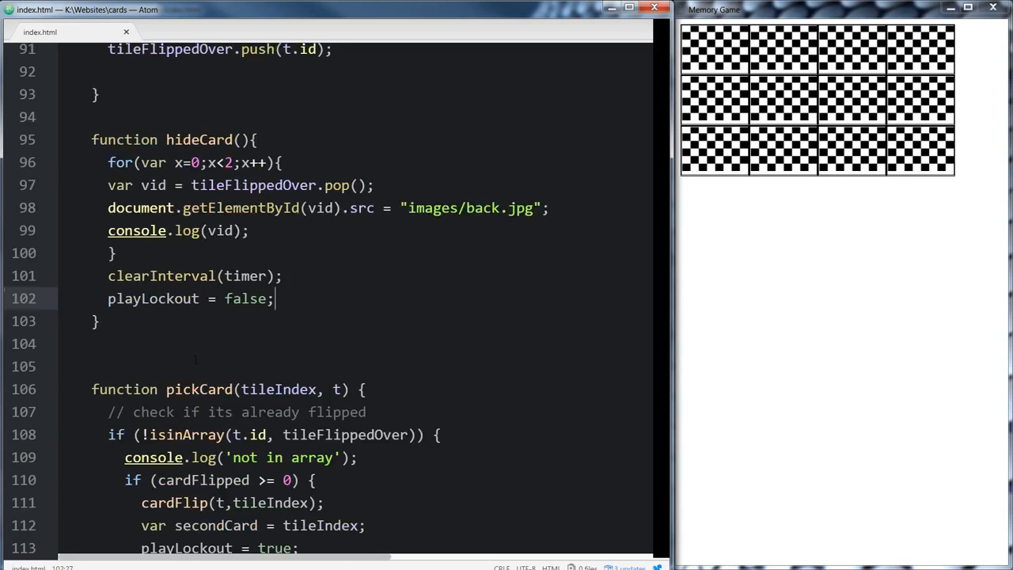
pyautogui.scroll(-3)
pyautogui.write(' == ')
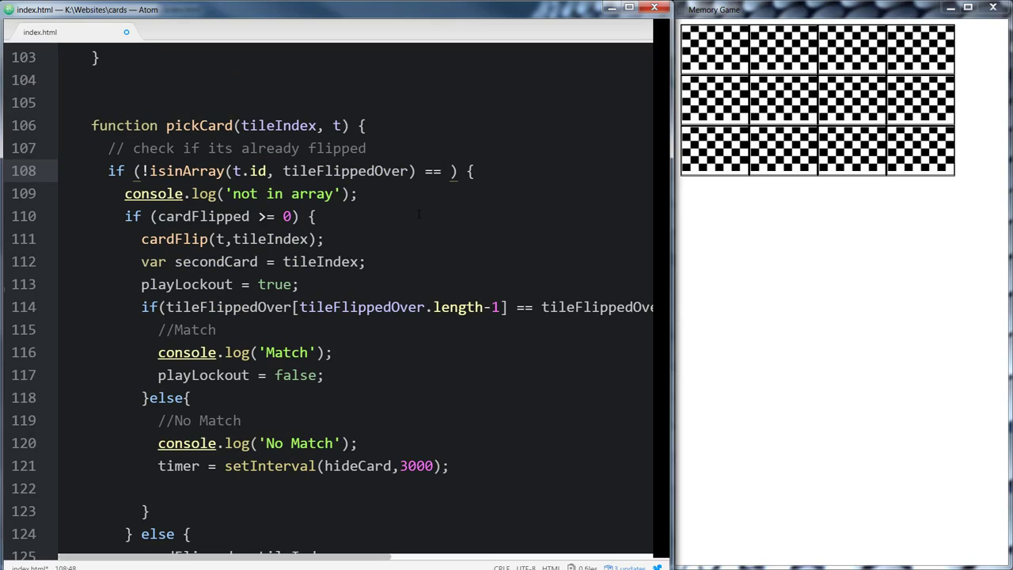
# Extend pickCard's condition to 'if (!isinArray(t.id, tileFlippedOver) && !playLockout)'
pyautogui.write('playLockout !=')
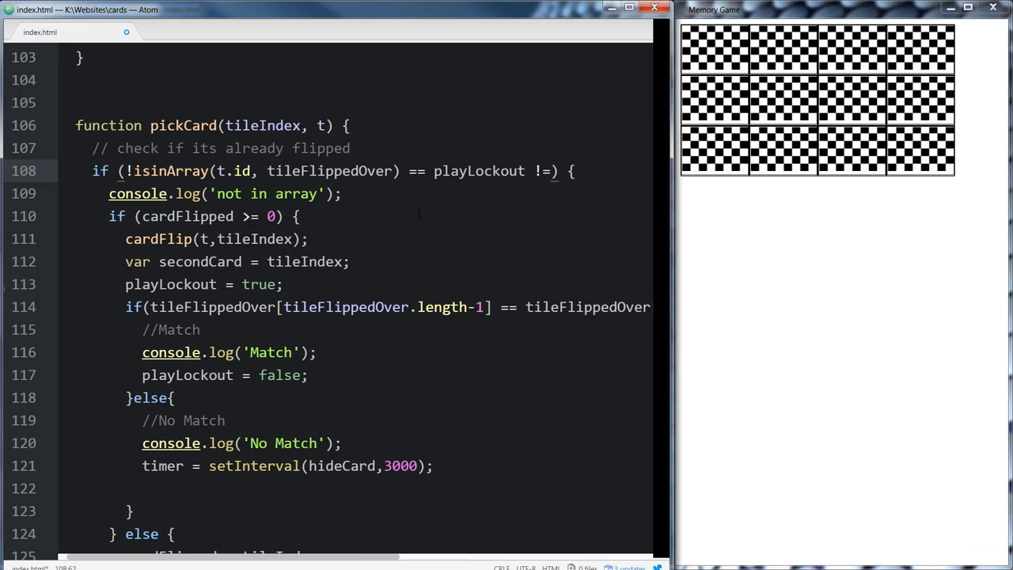
pyautogui.press('BackSpace')
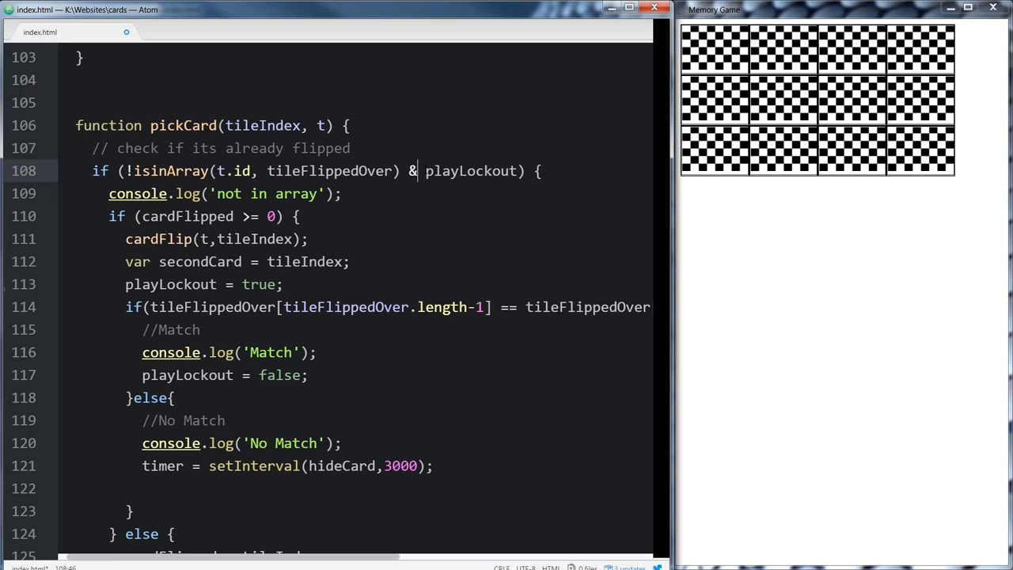
pyautogui.write('&')
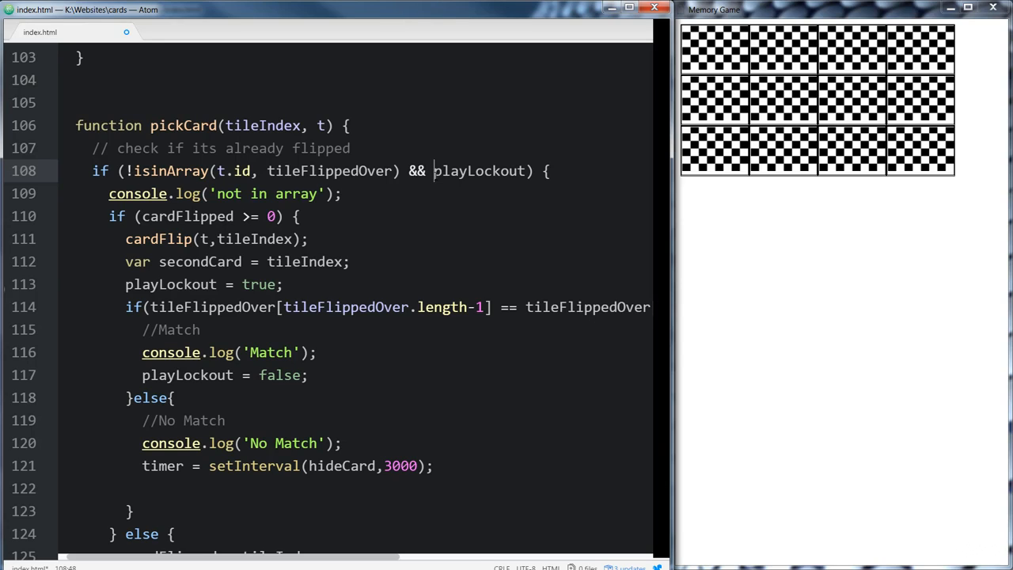
pyautogui.write('!')
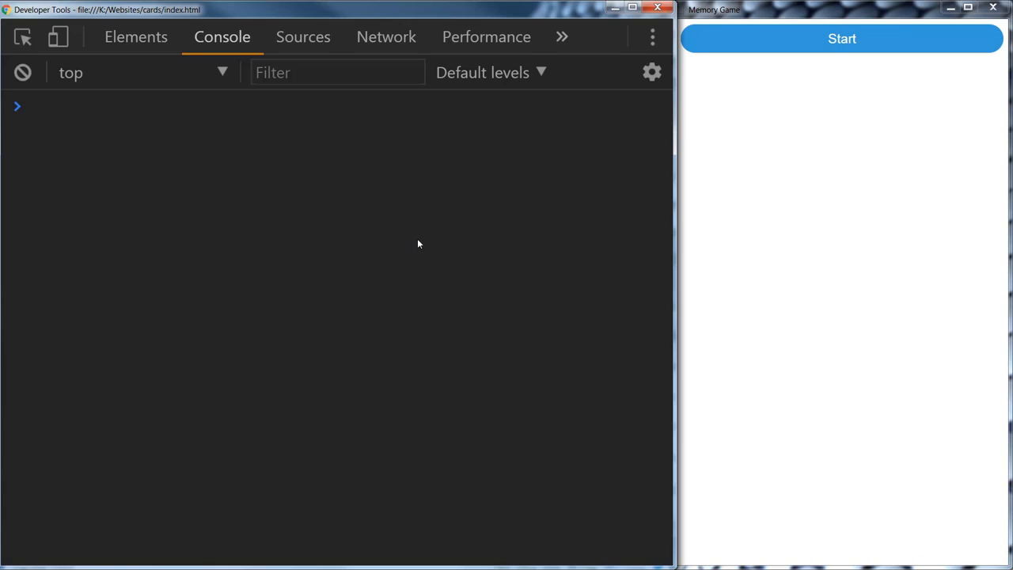
# Flip the cat and snail plus other cards, confirming the console logs No Match and lockout blocks extra clicks
pyautogui.click(842, 38)
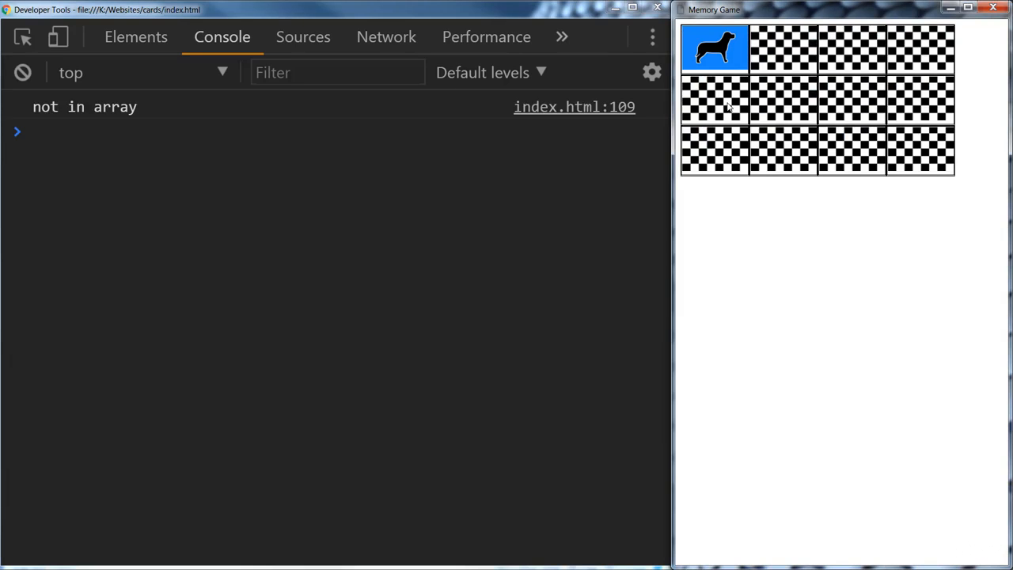
pyautogui.click(715, 102)
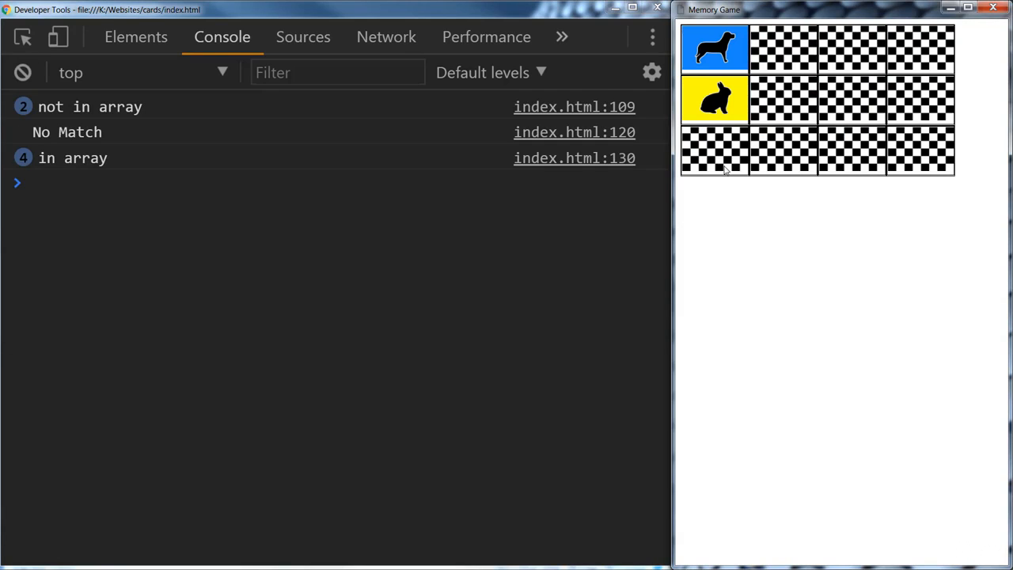
pyautogui.click(785, 114)
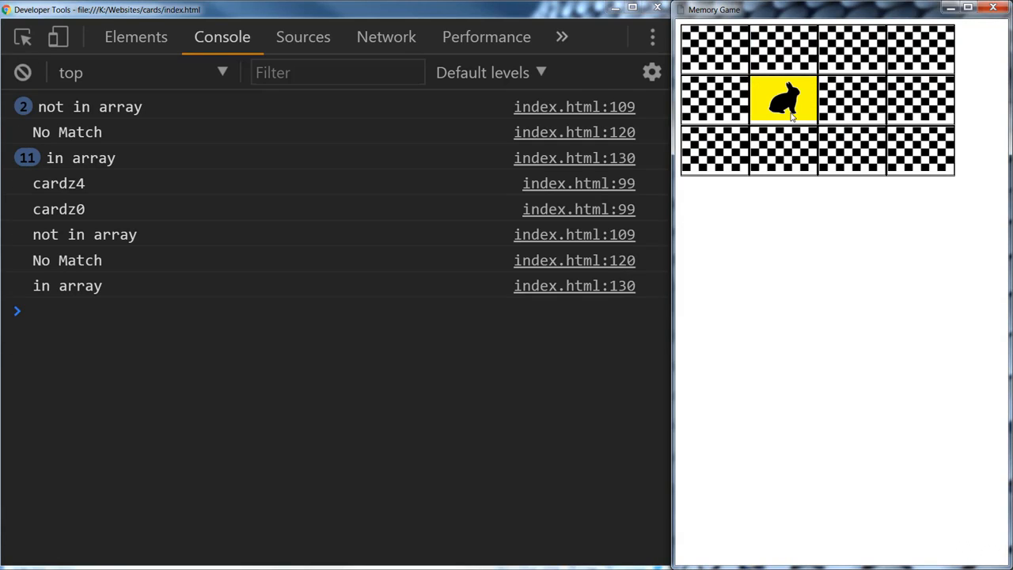
pyautogui.click(781, 155)
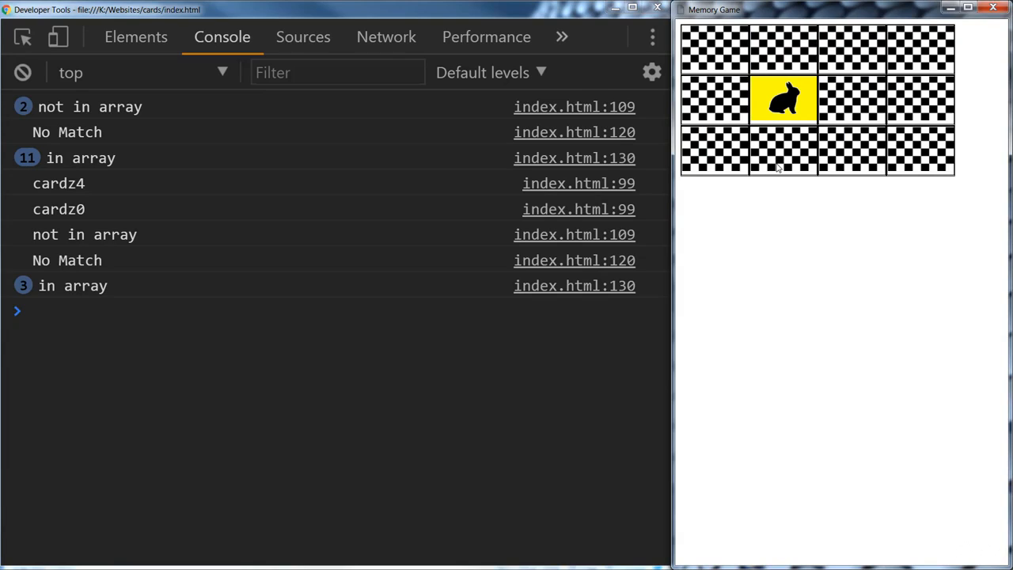
pyautogui.click(781, 98)
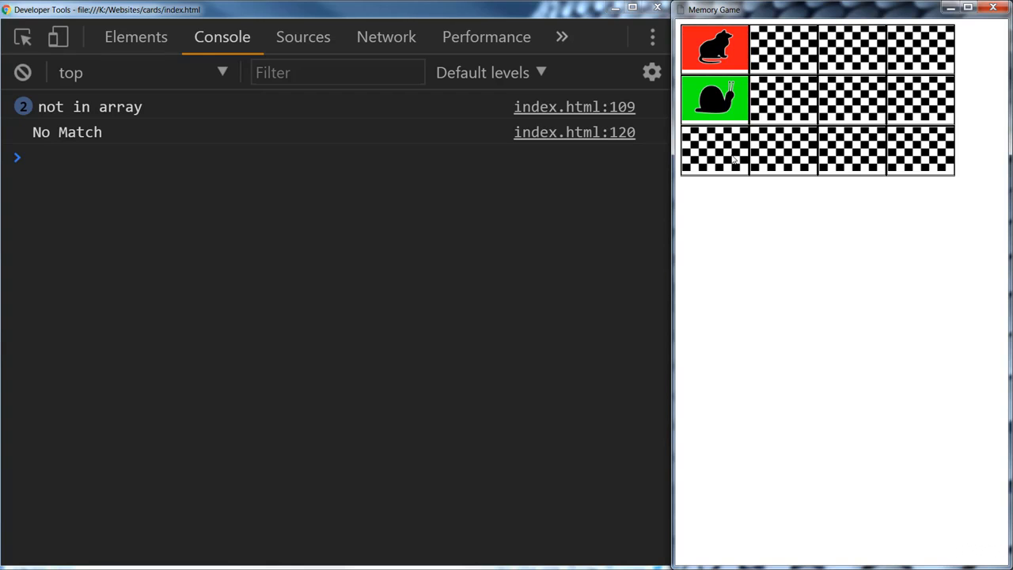
pyautogui.click(714, 150)
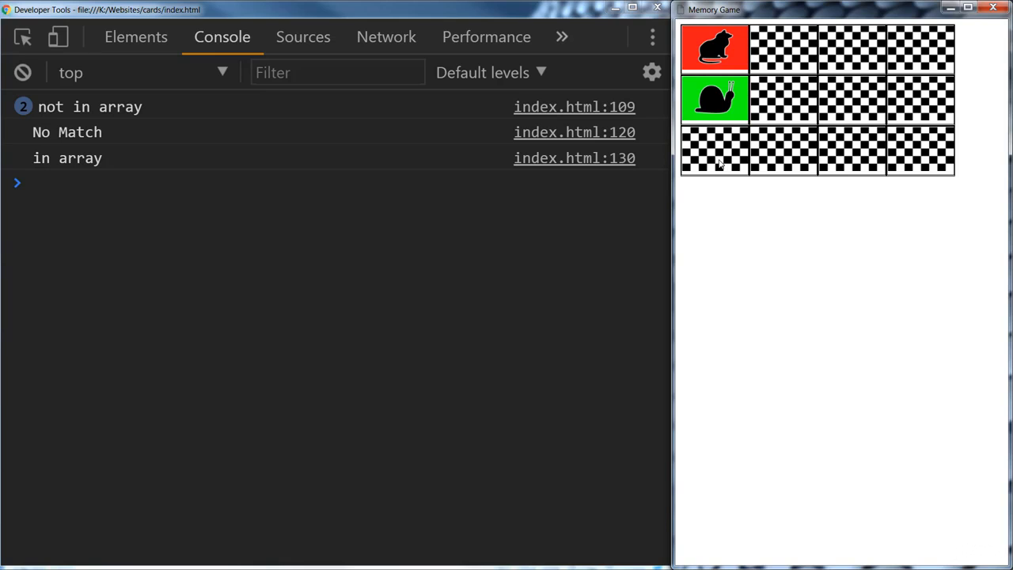
pyautogui.click(715, 150)
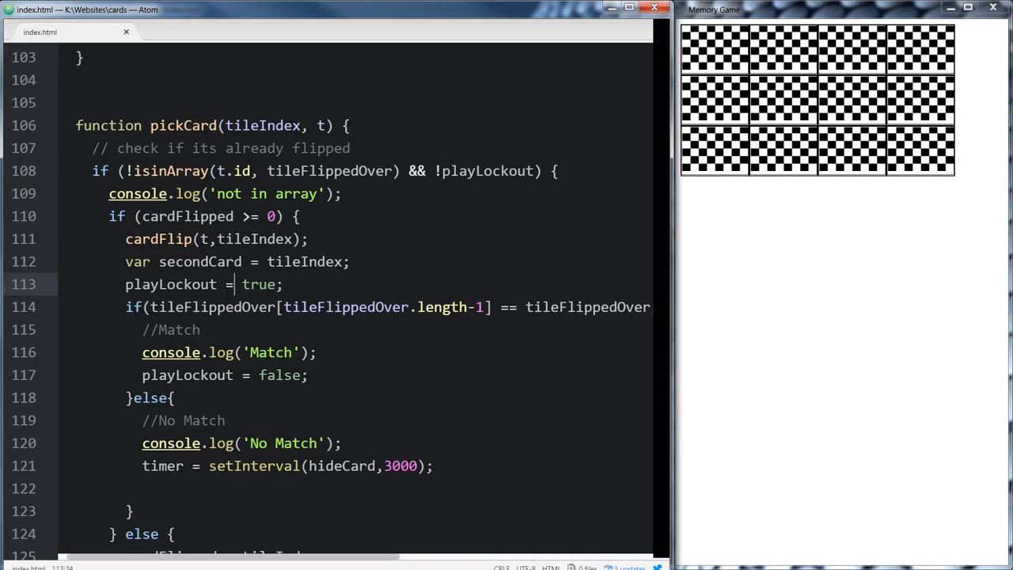
# Insert console.log(tileFlippedOver); as the first line of cardFlip
pyautogui.scroll(-3)
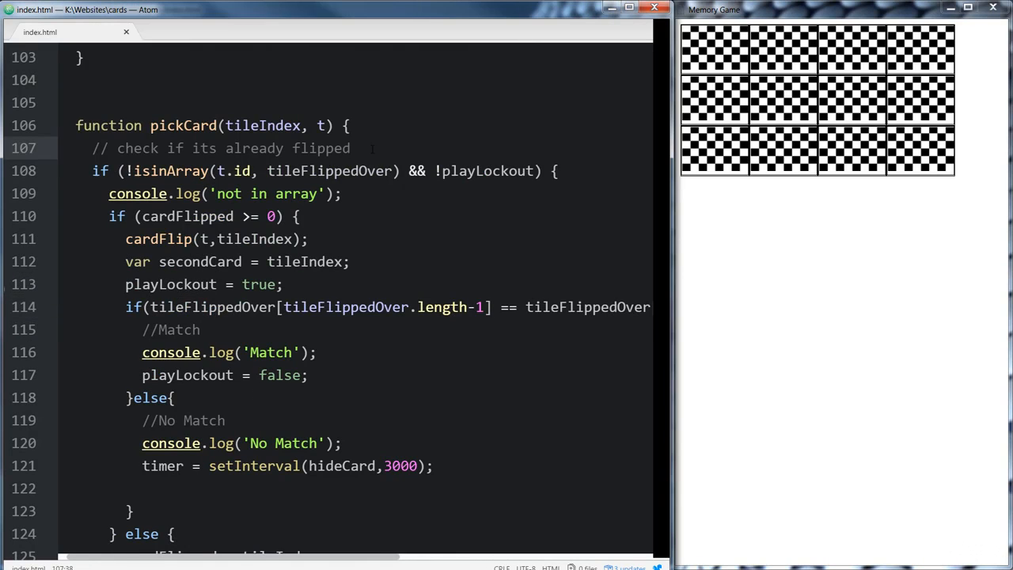
pyautogui.write('tileFlippedOver')
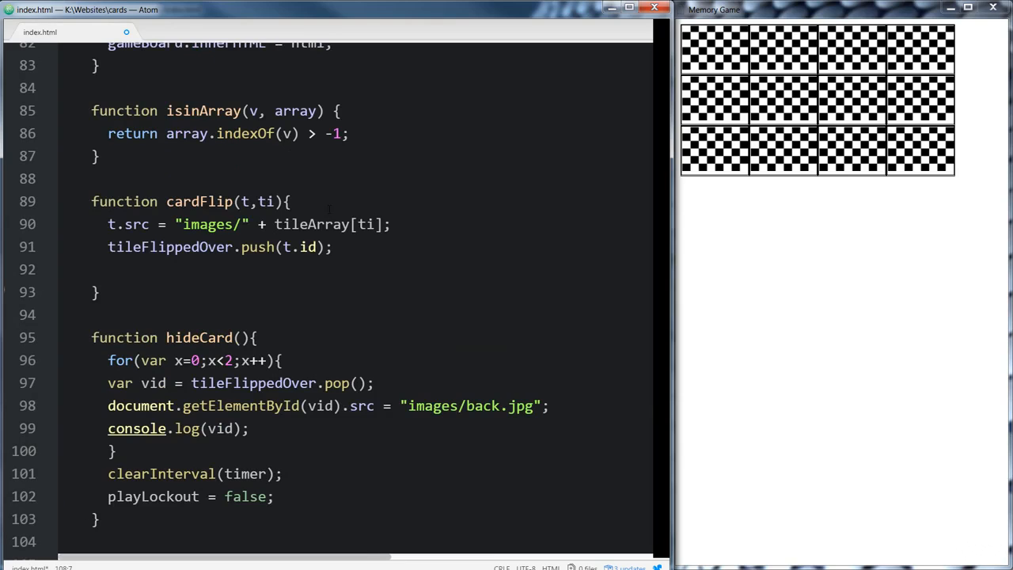
pyautogui.write('console.log')
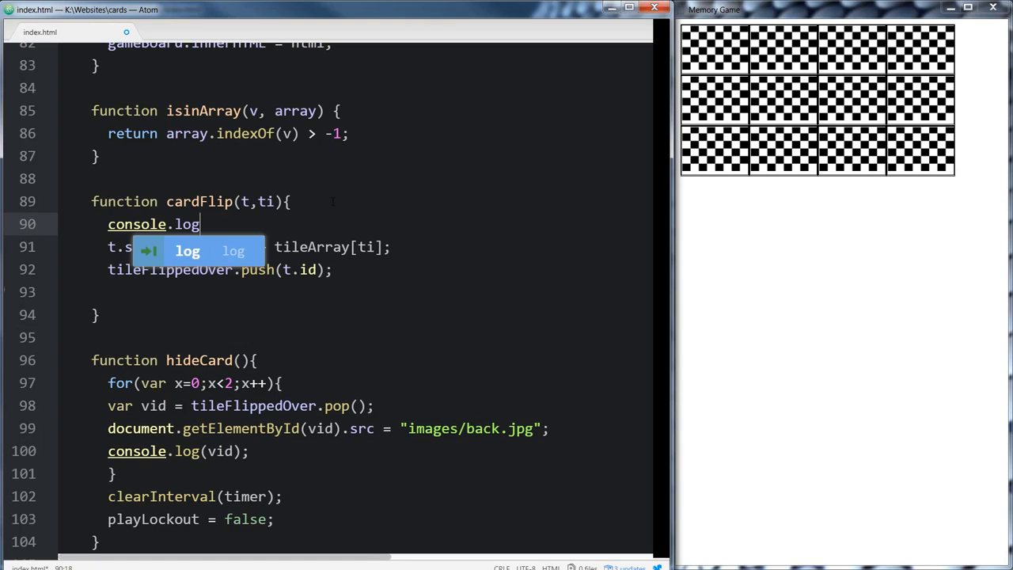
pyautogui.write('(tileFlippedOver)')
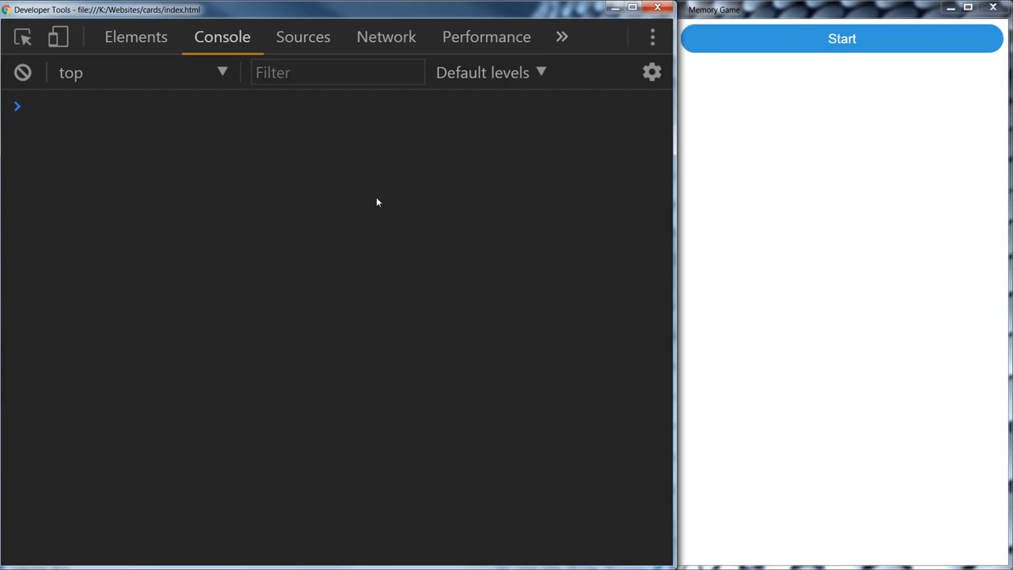
# Replay from Start, flipping several cards and restarting while the console prints tileFlippedOver each turn
pyautogui.click(840, 38)
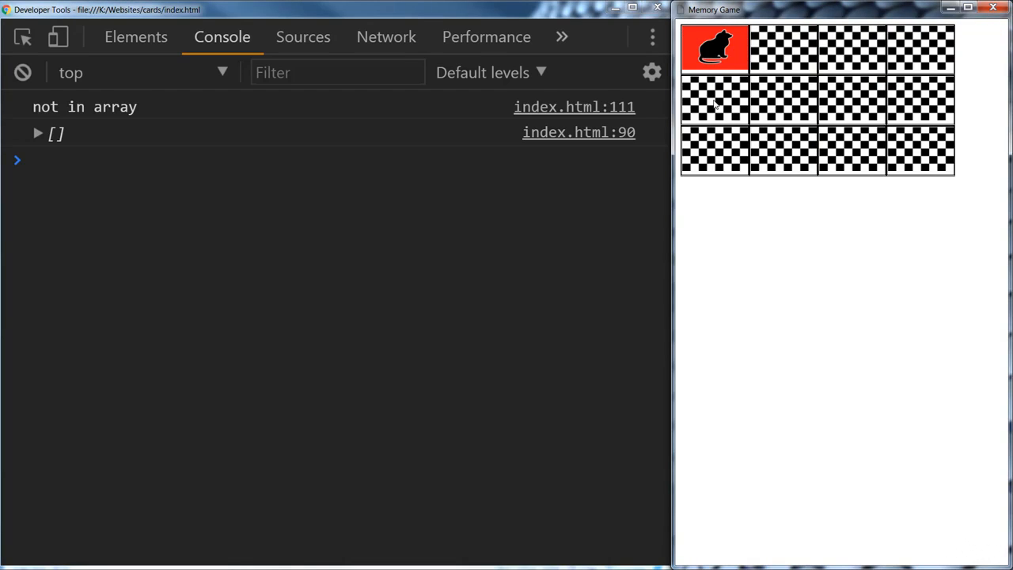
pyautogui.click(713, 103)
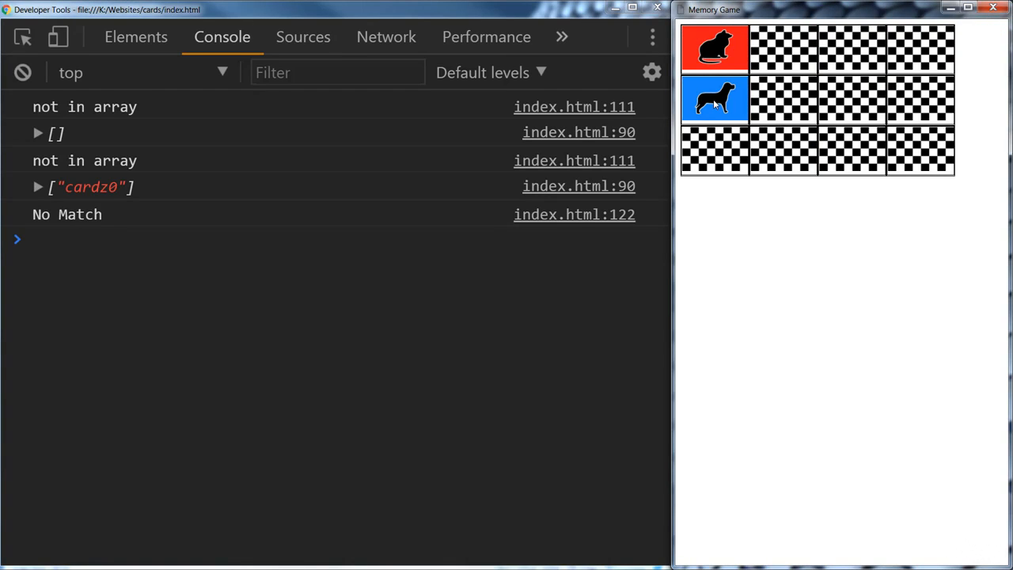
pyautogui.click(714, 150)
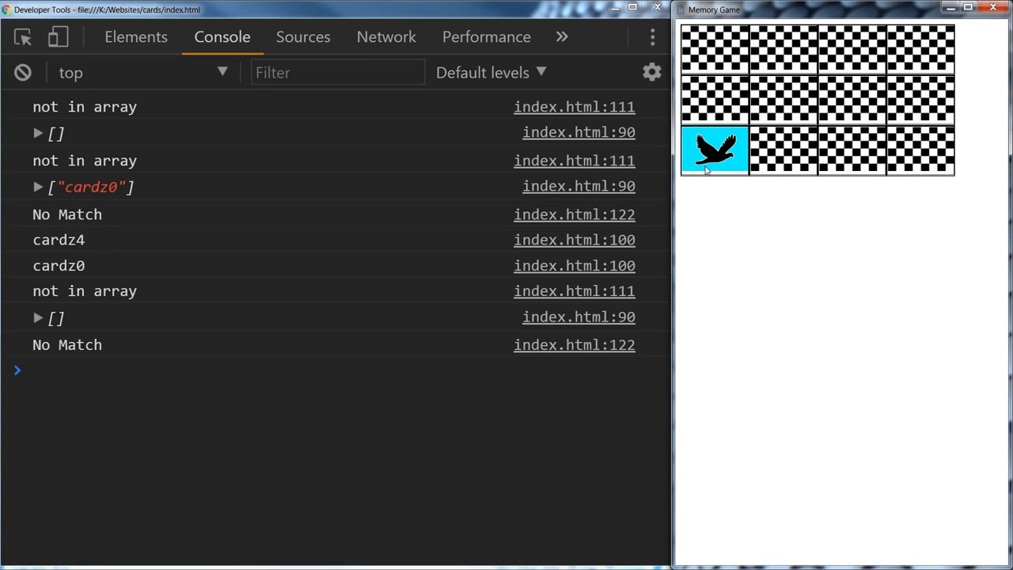
pyautogui.click(782, 150)
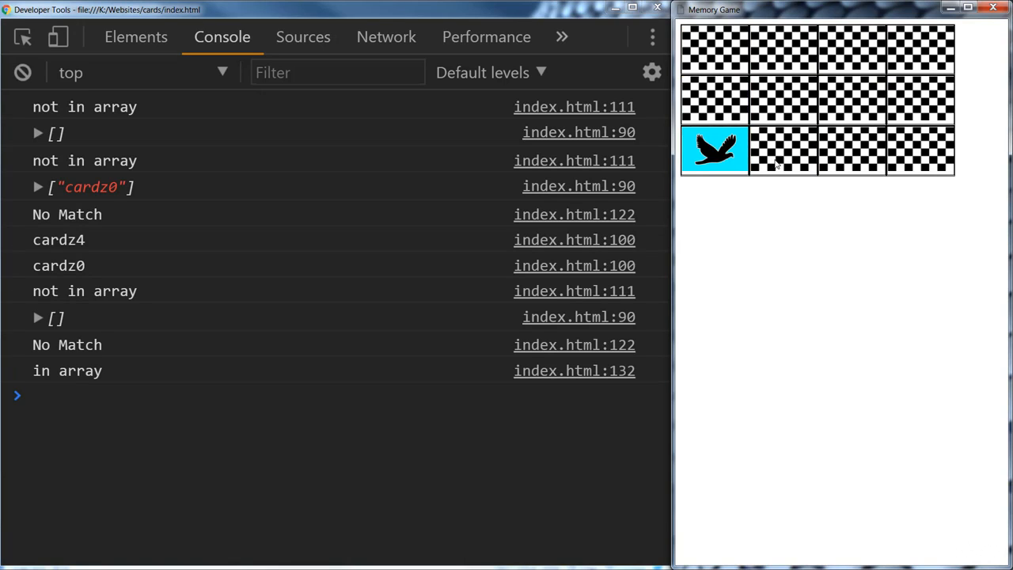
pyautogui.click(716, 150)
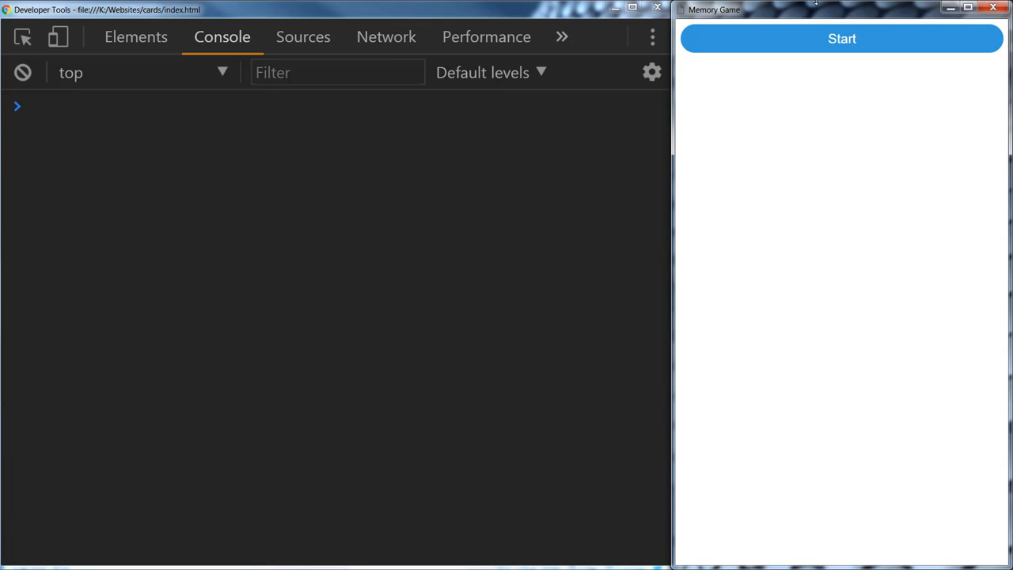
pyautogui.click(839, 38)
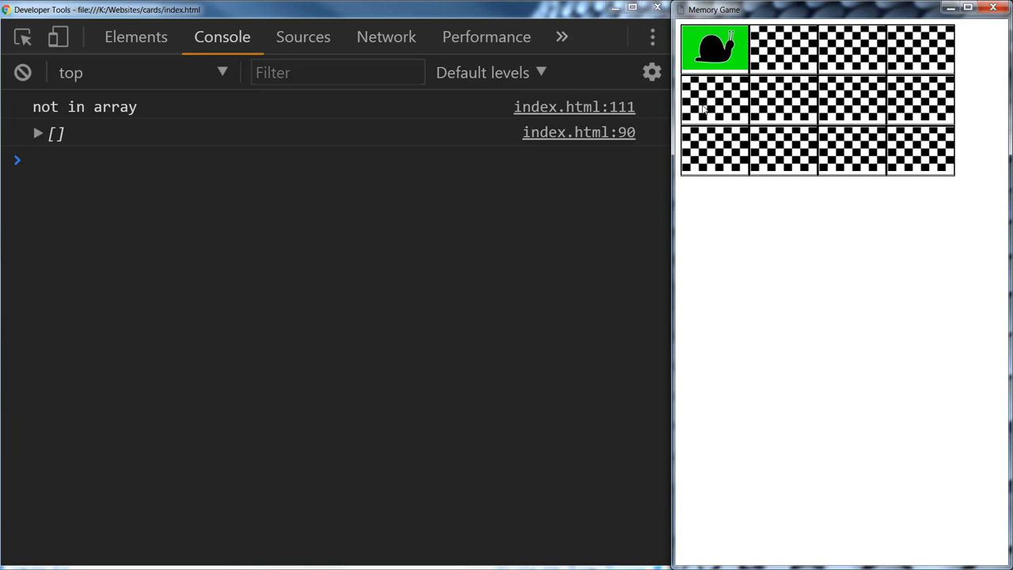
pyautogui.click(716, 98)
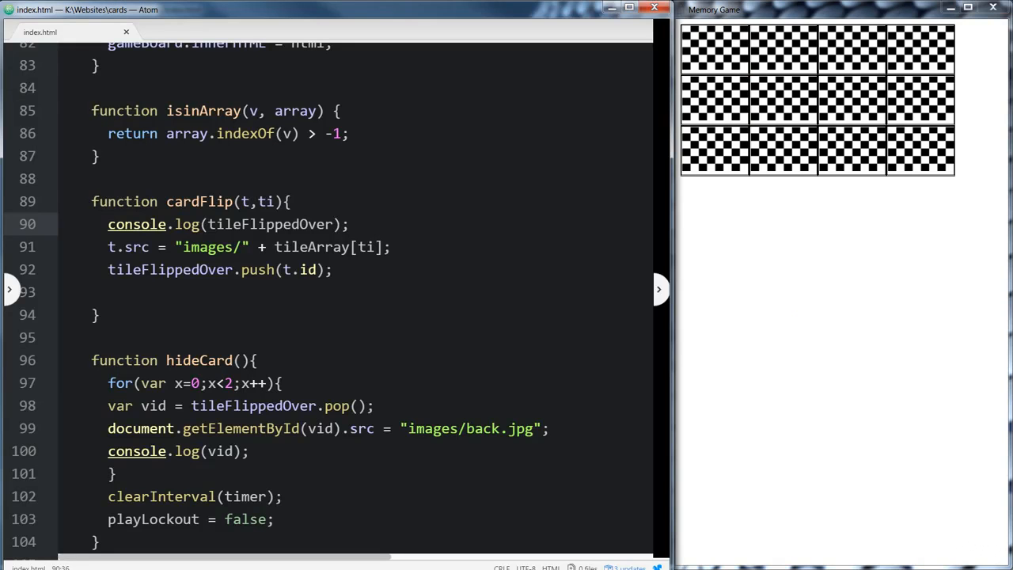
# Move the tileFlippedOver log below the push in cardFlip and retest, hitting a hideCard TypeError
pyautogui.scroll(-3)
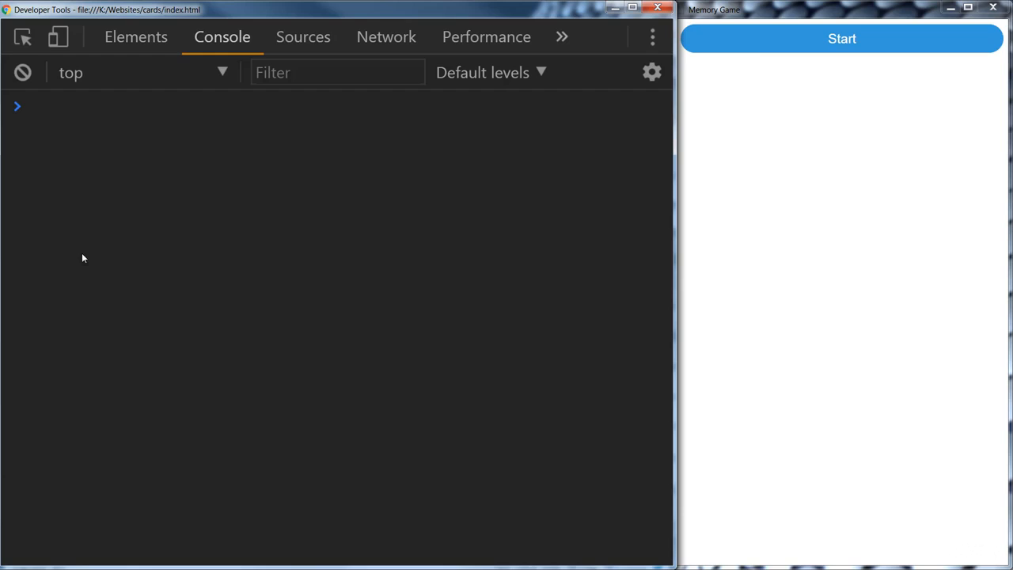
pyautogui.click(841, 38)
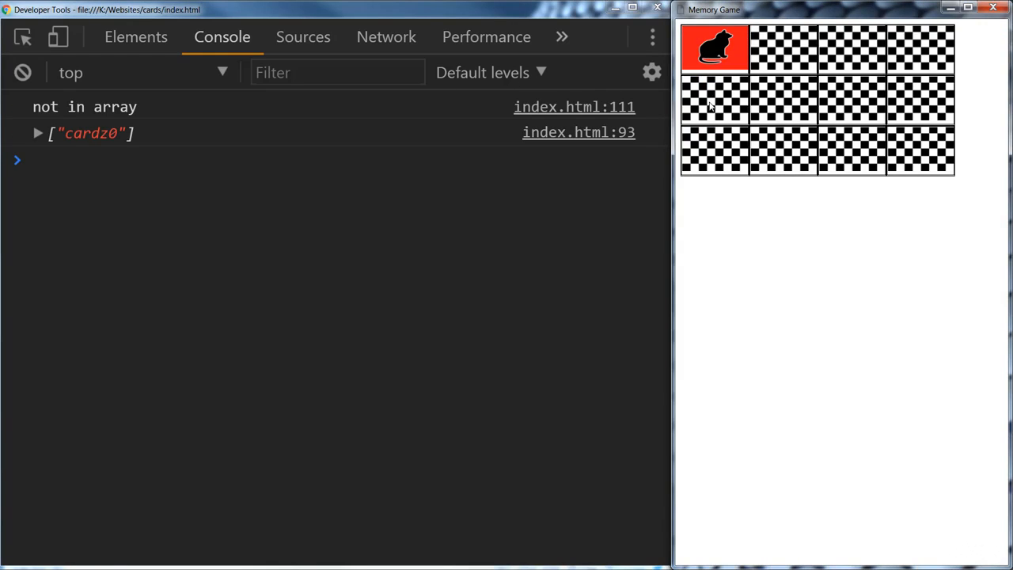
pyautogui.click(715, 104)
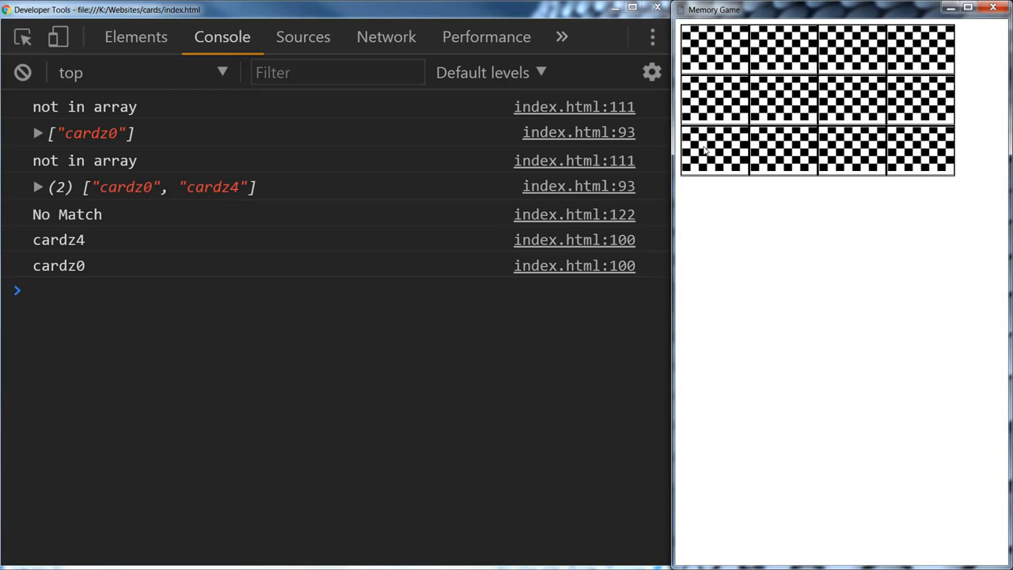
pyautogui.click(717, 150)
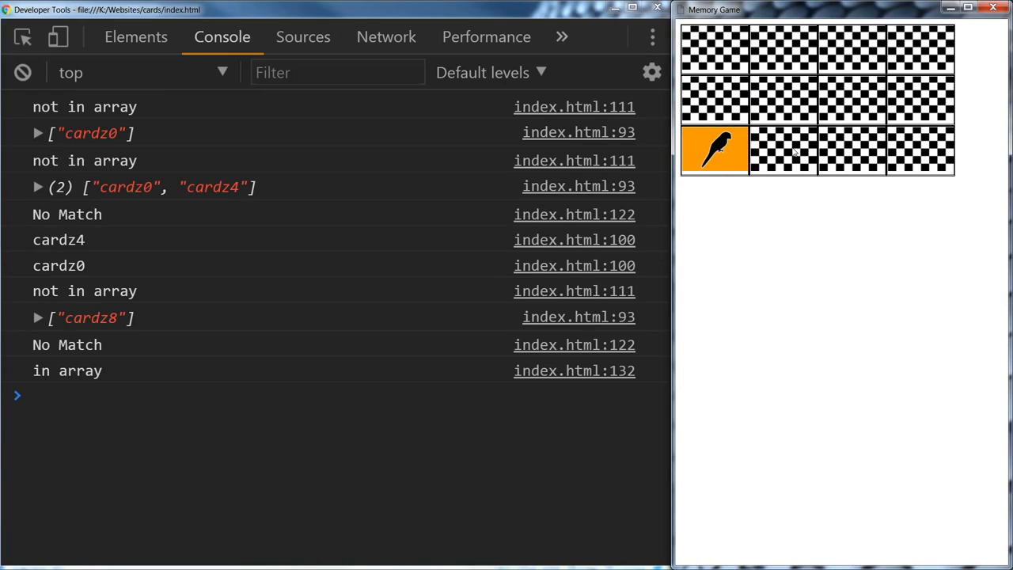
pyautogui.click(715, 150)
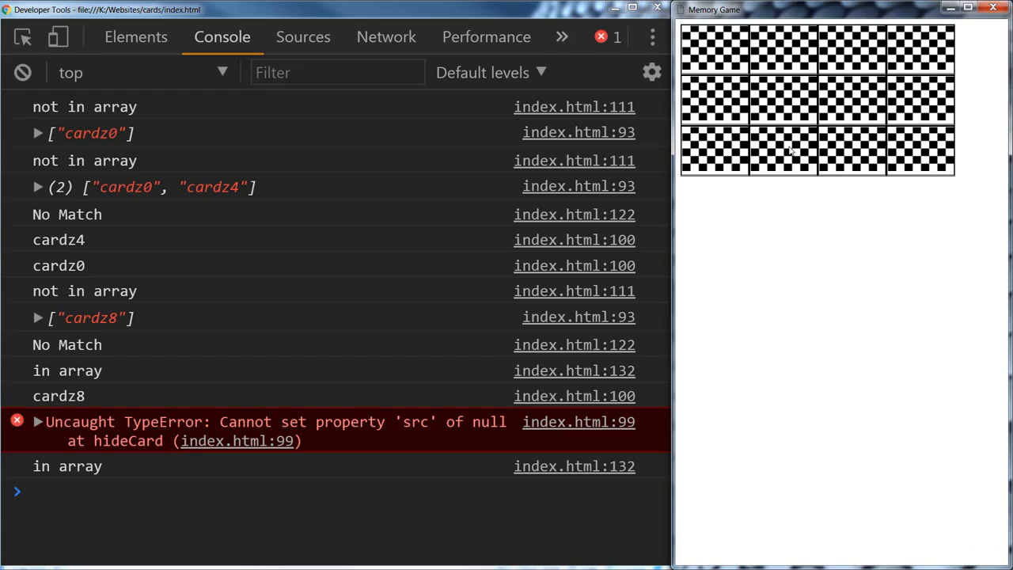
pyautogui.moveTo(187, 280)
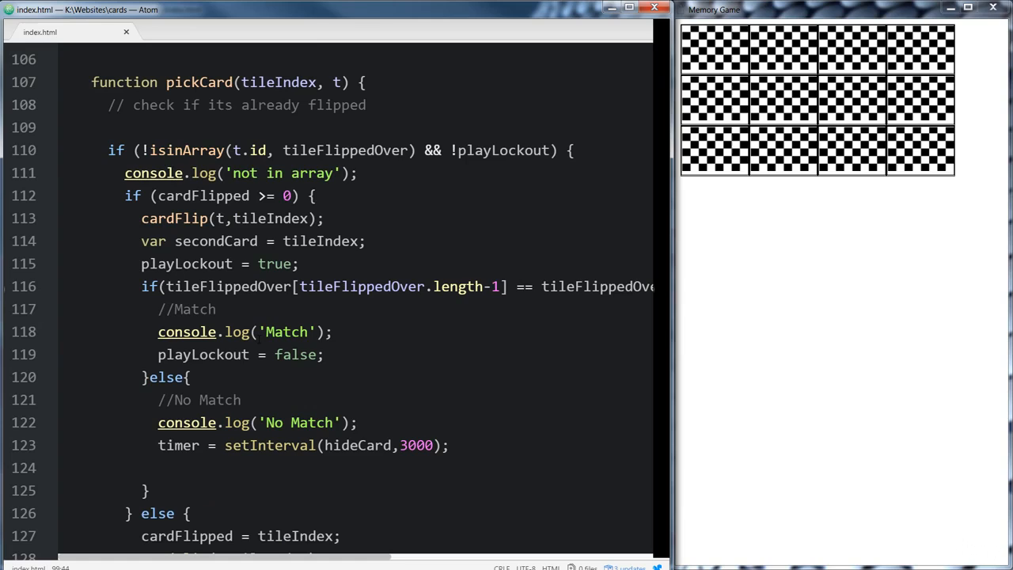
# Add cardFlipped = -1; to pickCard's Match branch and to the end of hideCard
pyautogui.scroll(-3)
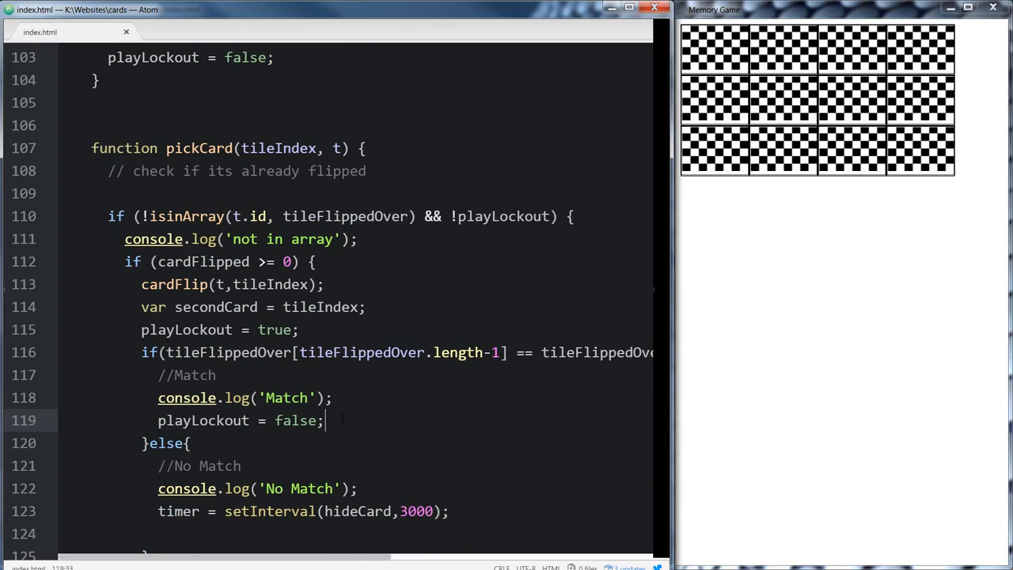
pyautogui.write('cardFlipped =')
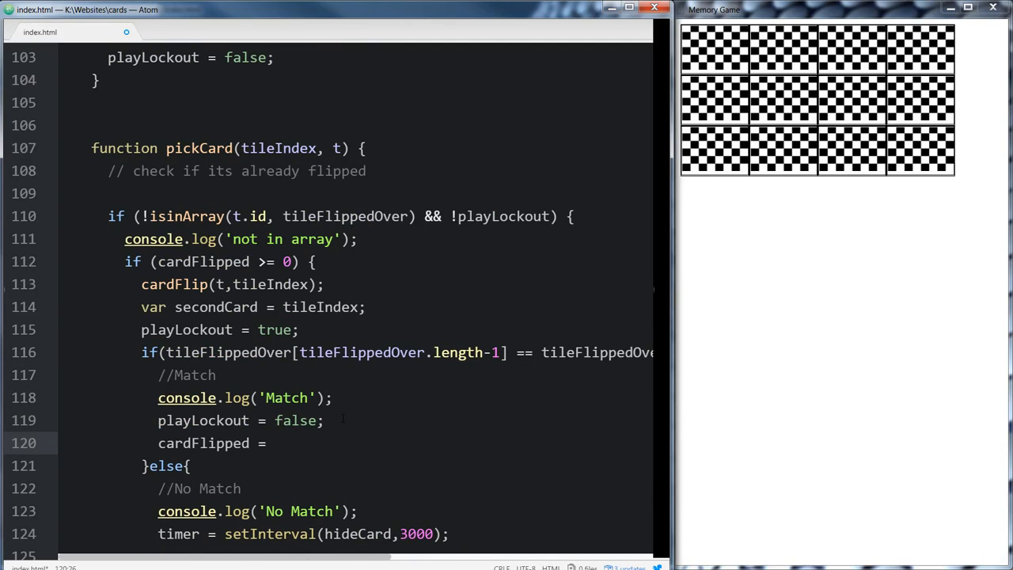
pyautogui.write('-1')
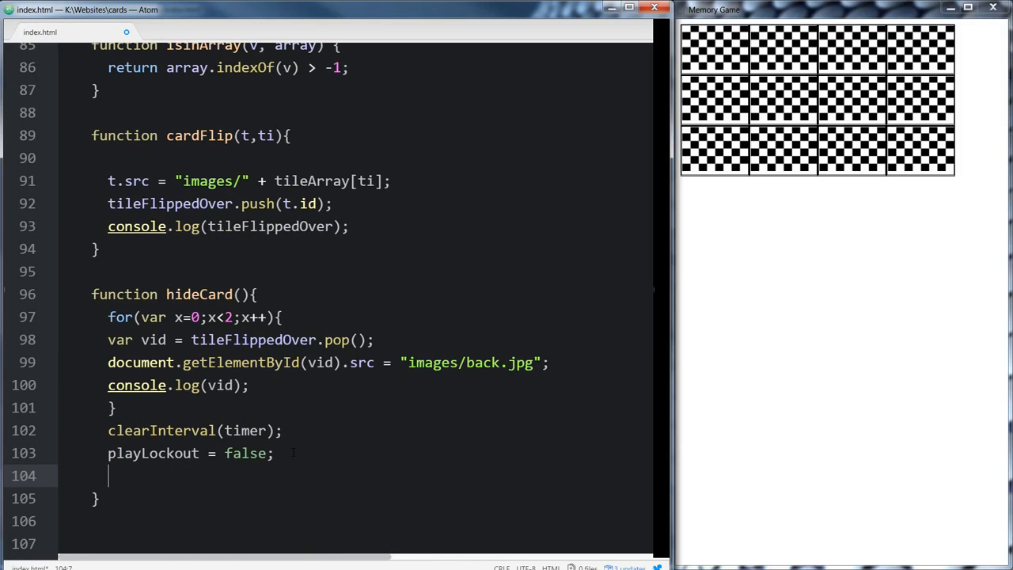
pyautogui.write('cardFlipped = -1;')
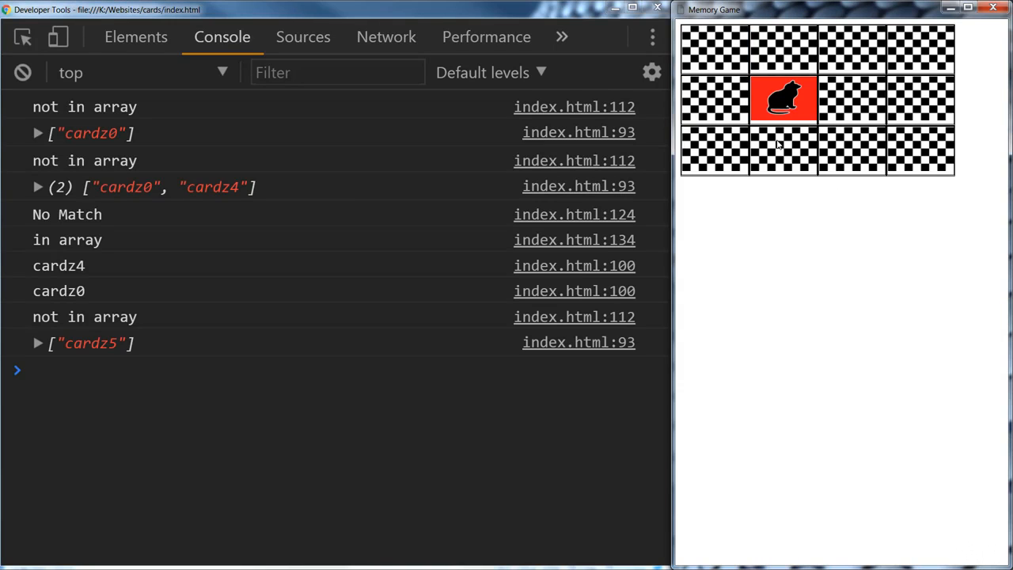
# Flip the cat, dog and other card pairs, each logging No Match and turning face down without errors
pyautogui.click(783, 148)
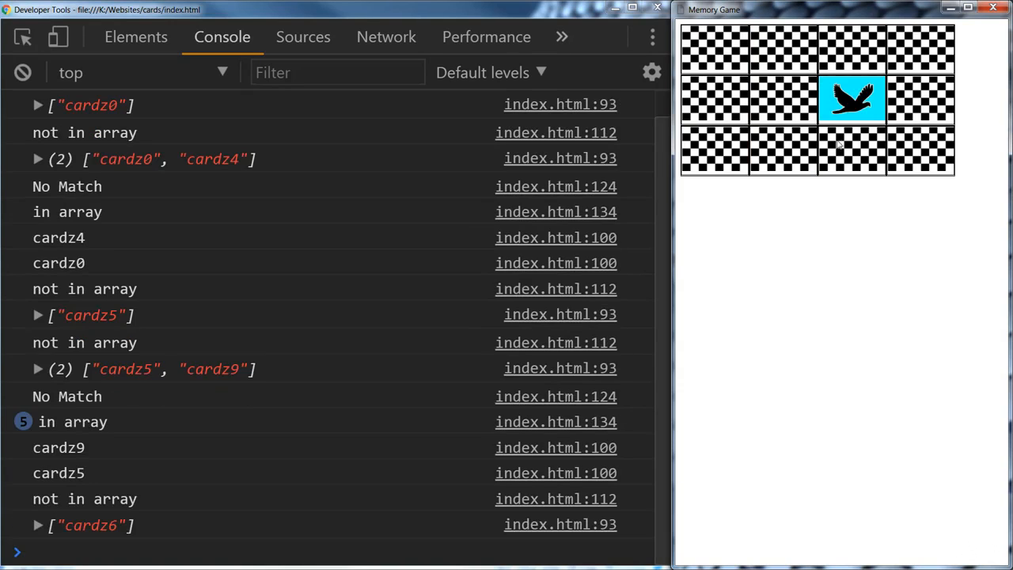
pyautogui.click(853, 150)
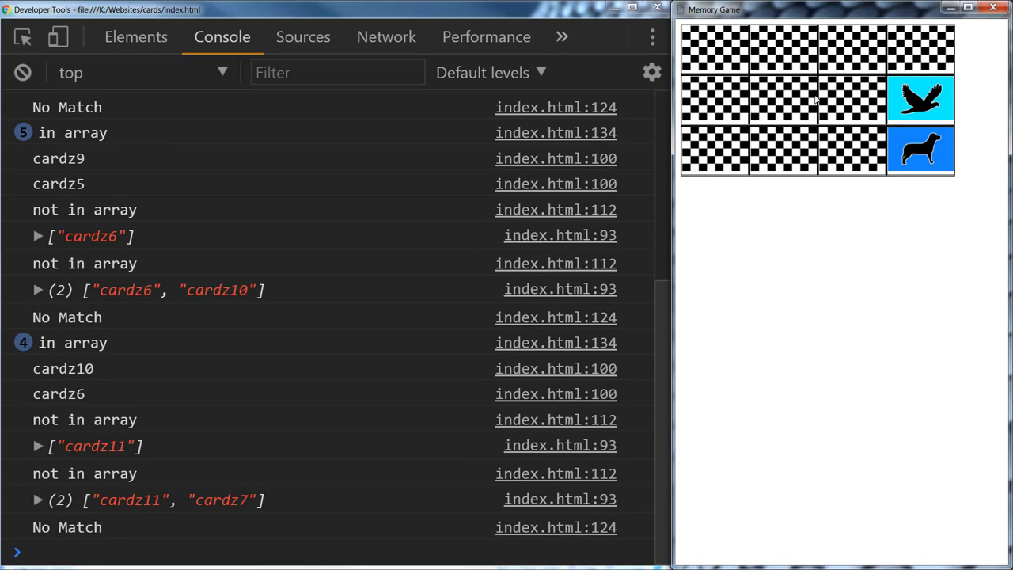
pyautogui.click(782, 100)
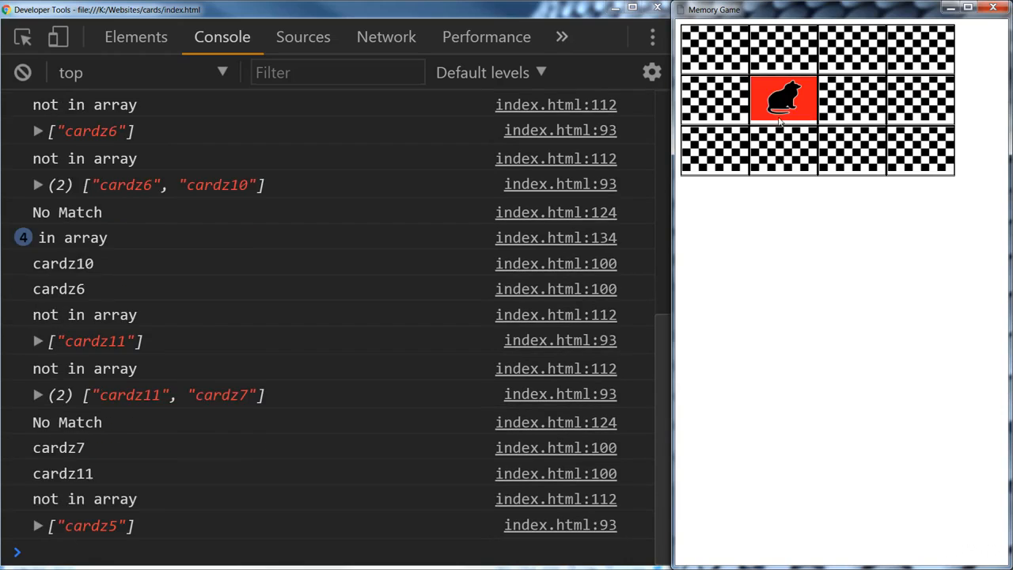
pyautogui.click(783, 150)
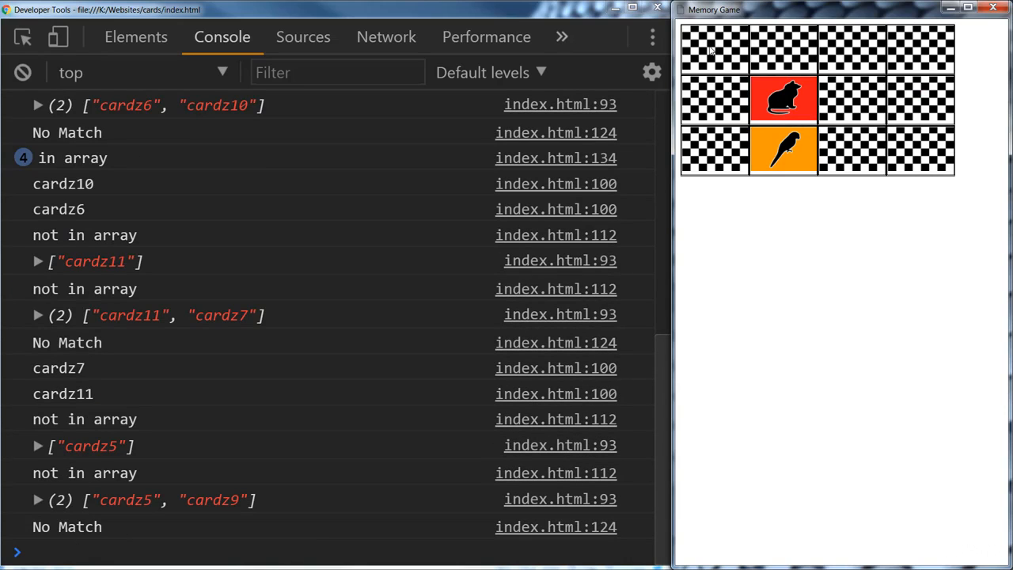
pyautogui.click(715, 49)
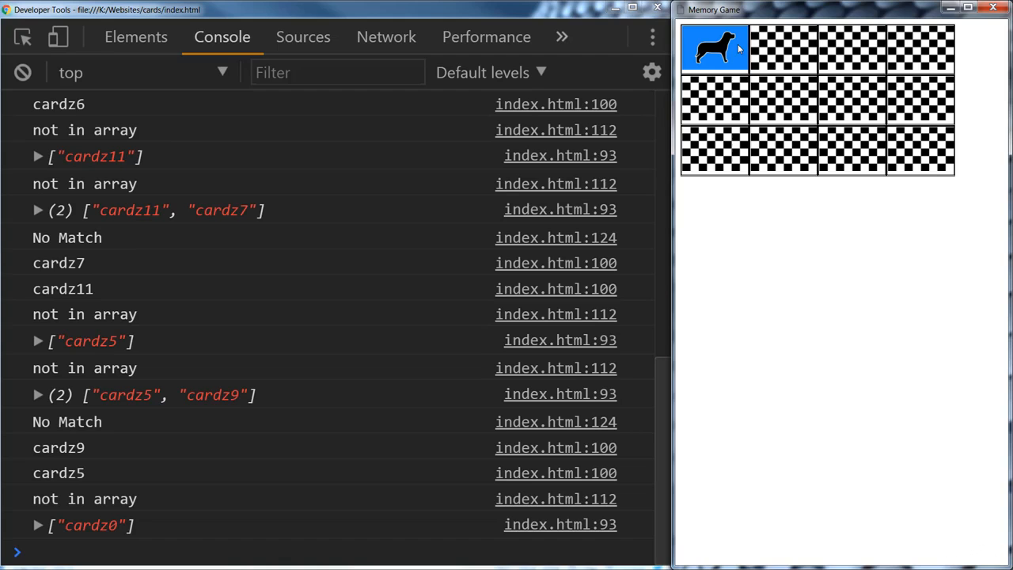
pyautogui.click(922, 101)
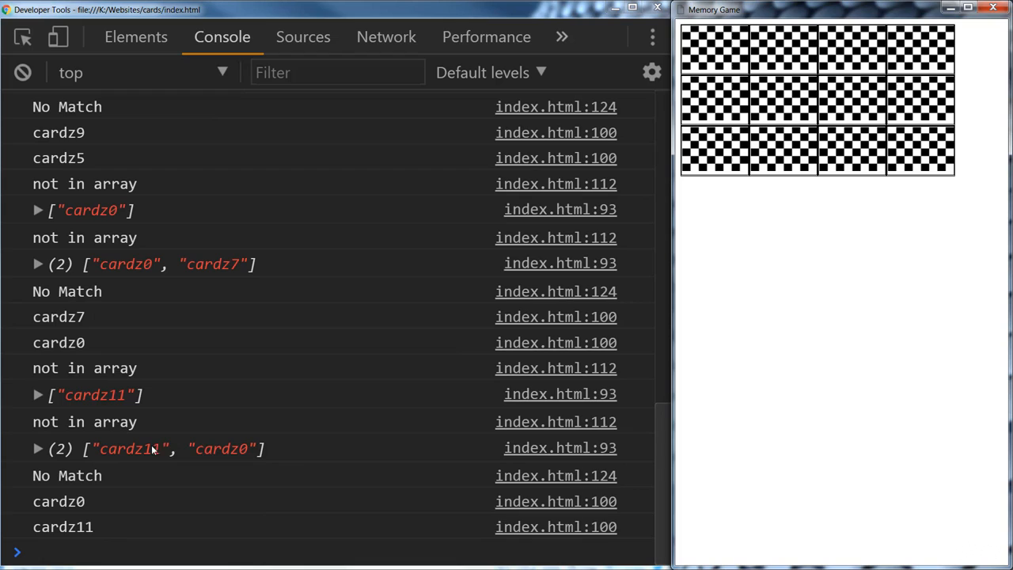
pyautogui.moveTo(150, 461)
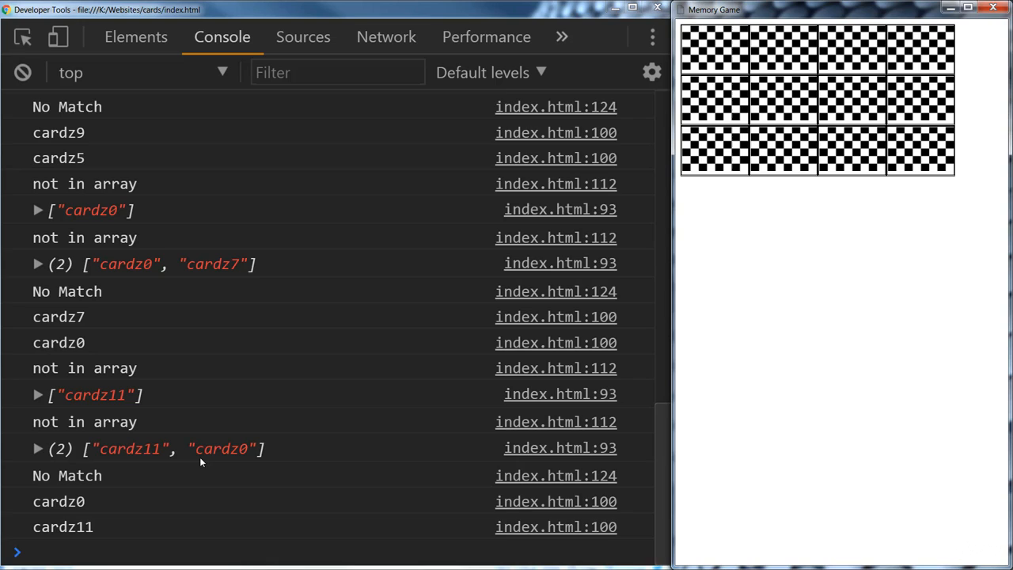
pyautogui.moveTo(187, 452)
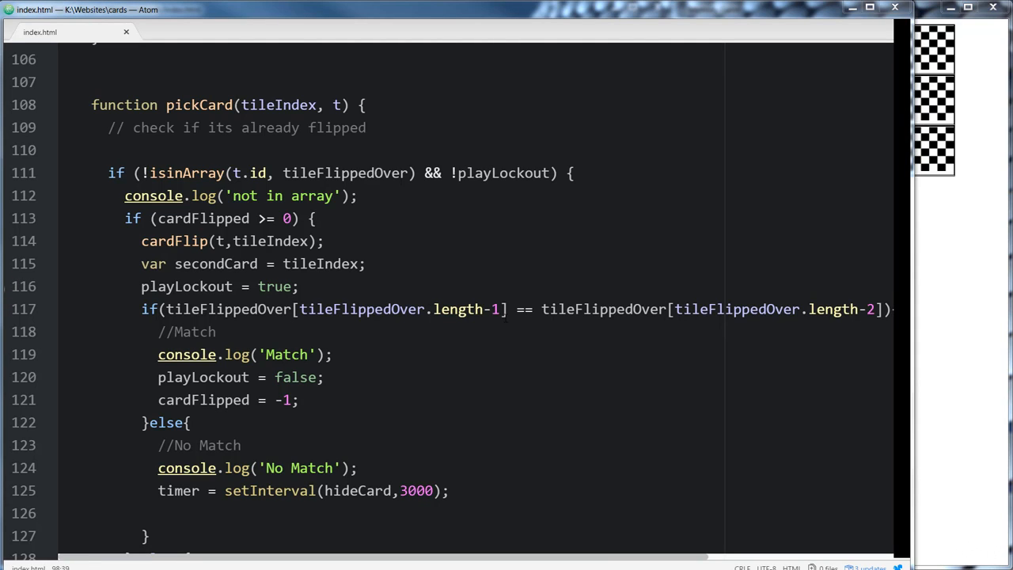
pyautogui.moveTo(459, 332)
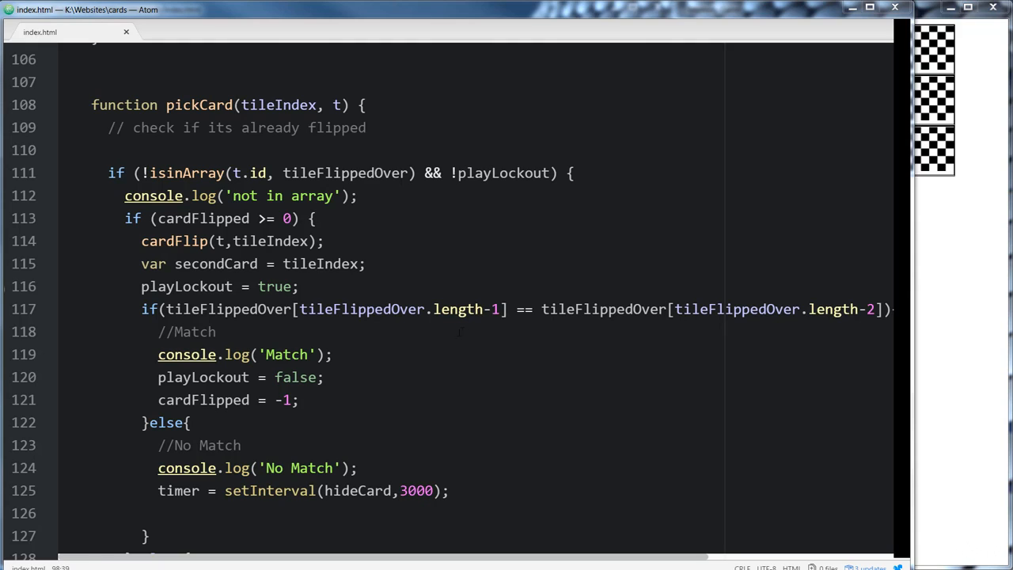
pyautogui.moveTo(307, 339)
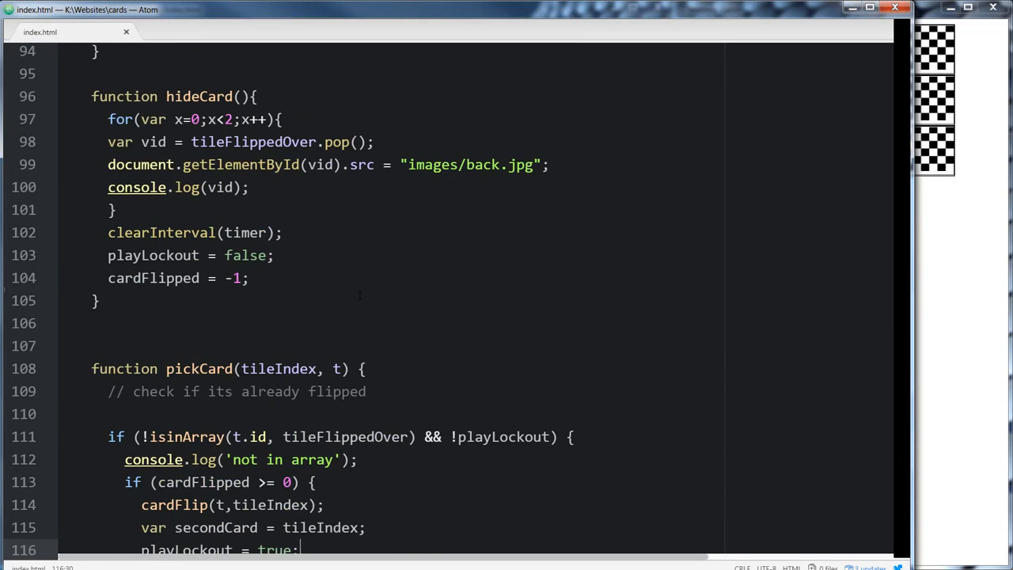
# Scroll index.html to review the hideCard and pickCard functions with their resets
pyautogui.scroll(-3)
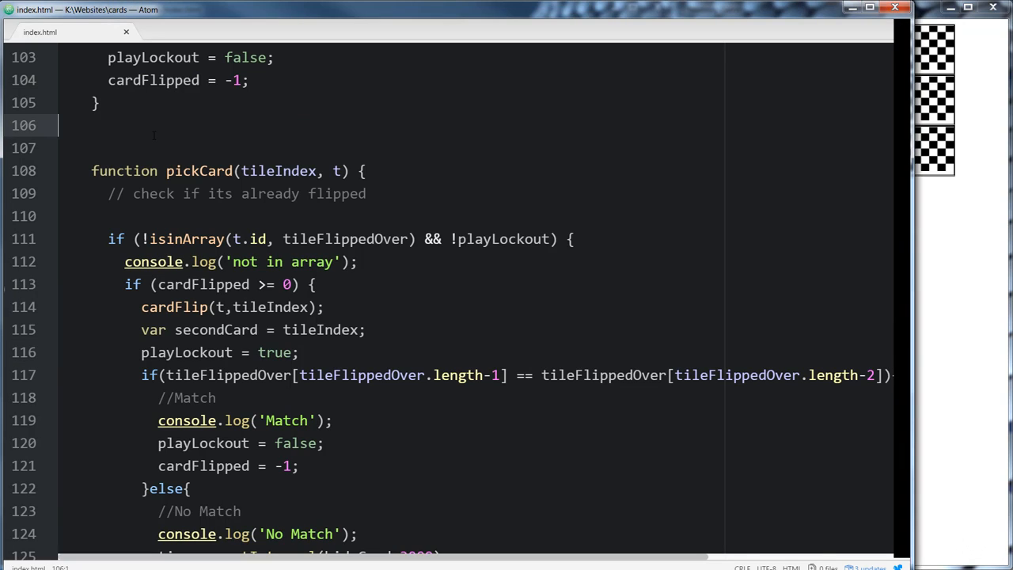
# Write the checkSrc(v) function skeleton above pickCard with a return v; statement
pyautogui.write('function')
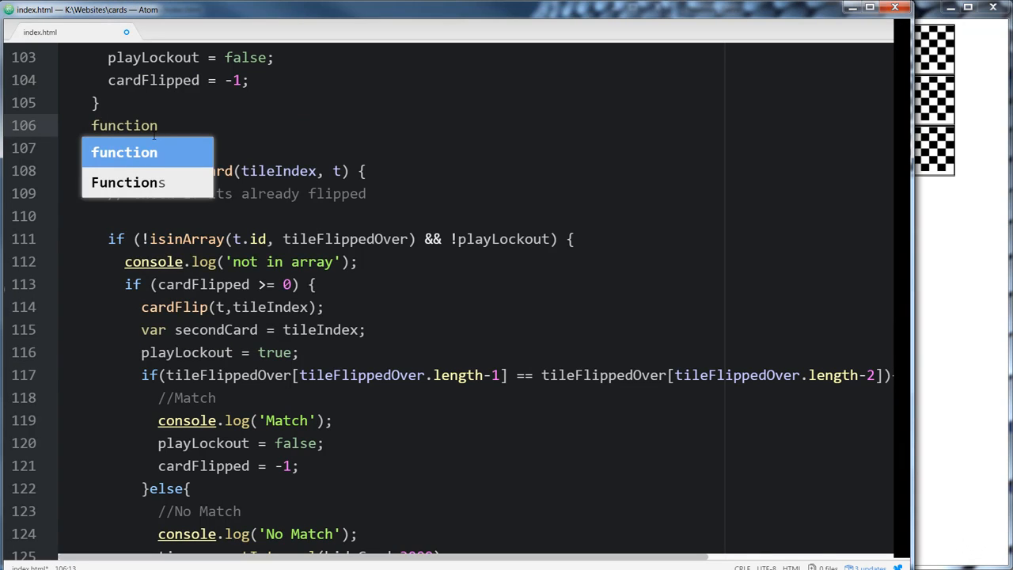
pyautogui.write('check')
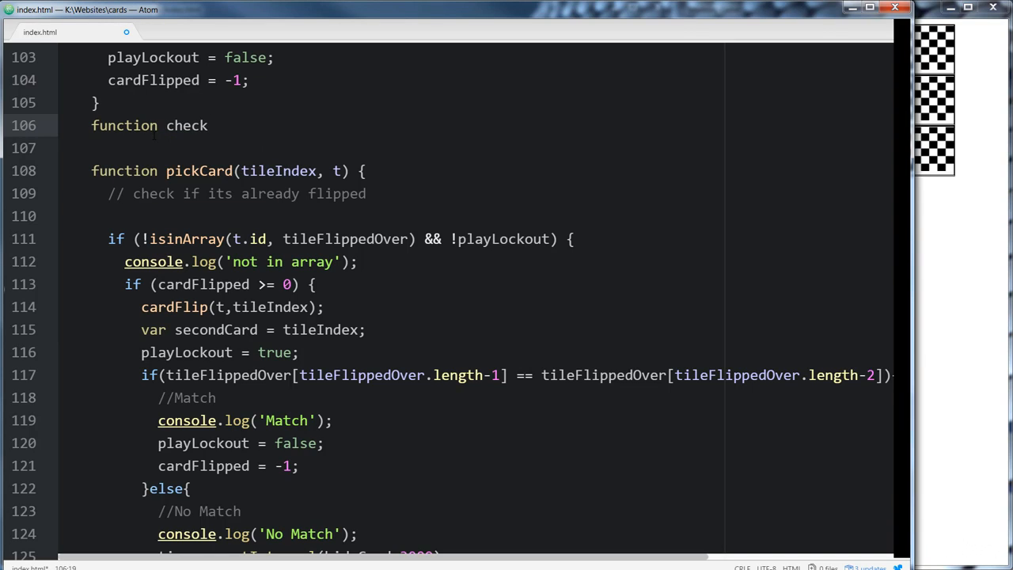
pyautogui.write('Src()')
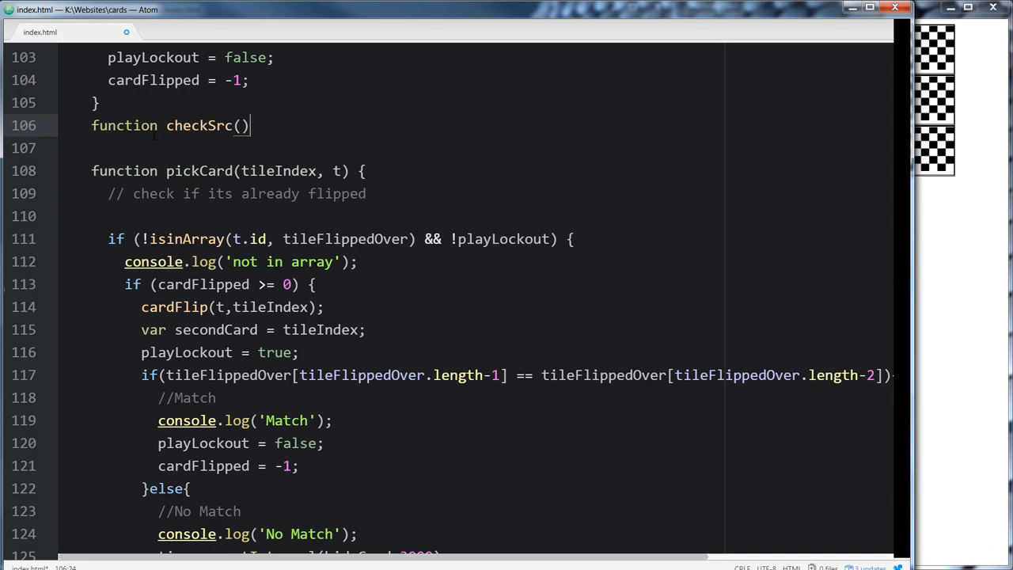
pyautogui.write('v')
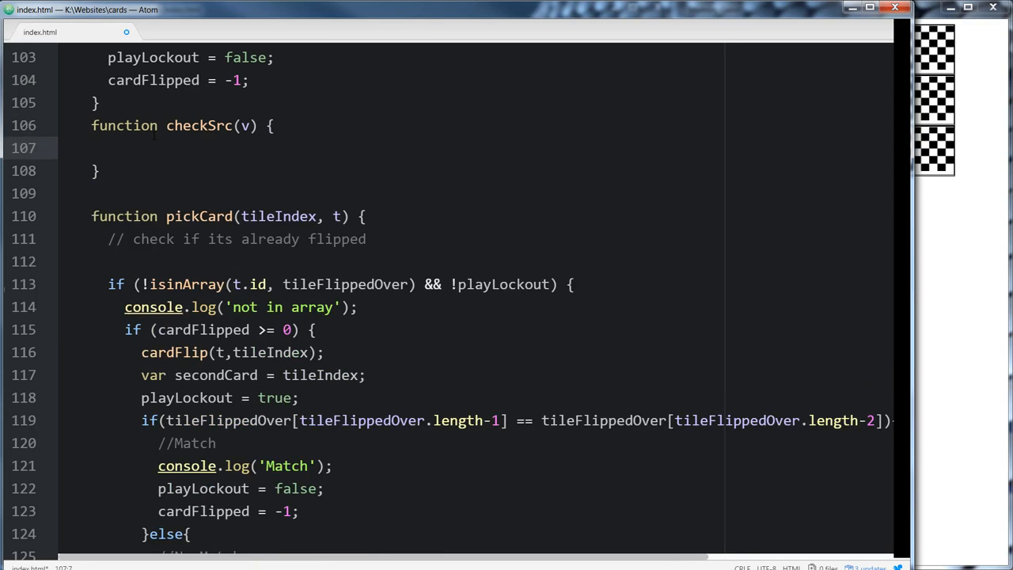
pyautogui.write('return')
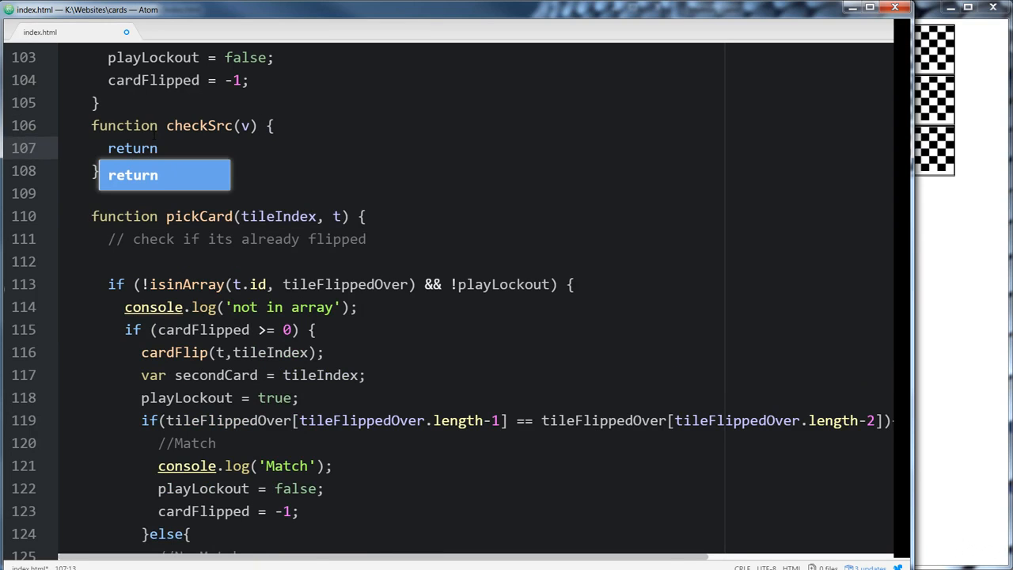
pyautogui.write('v')
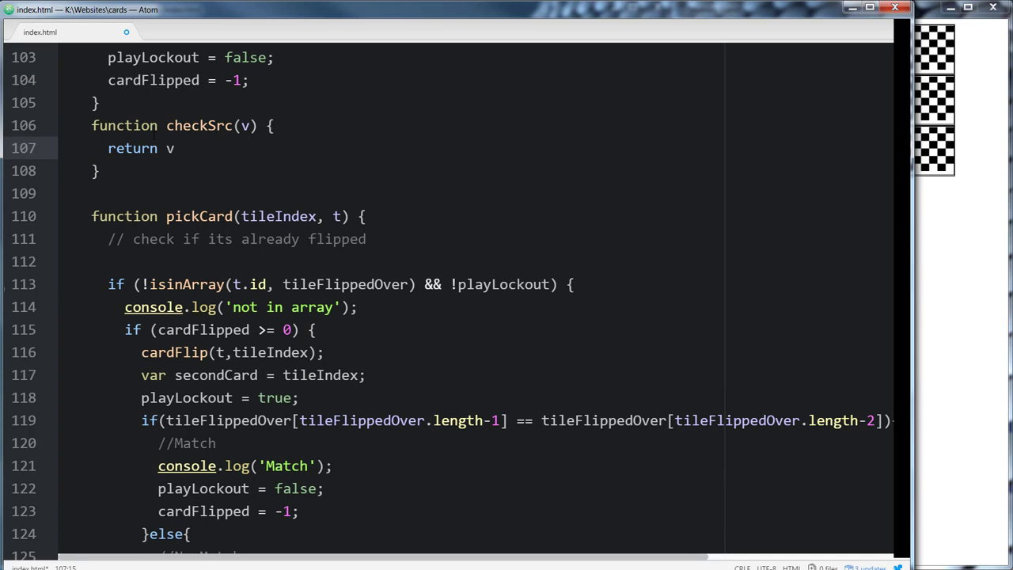
pyautogui.write(';')
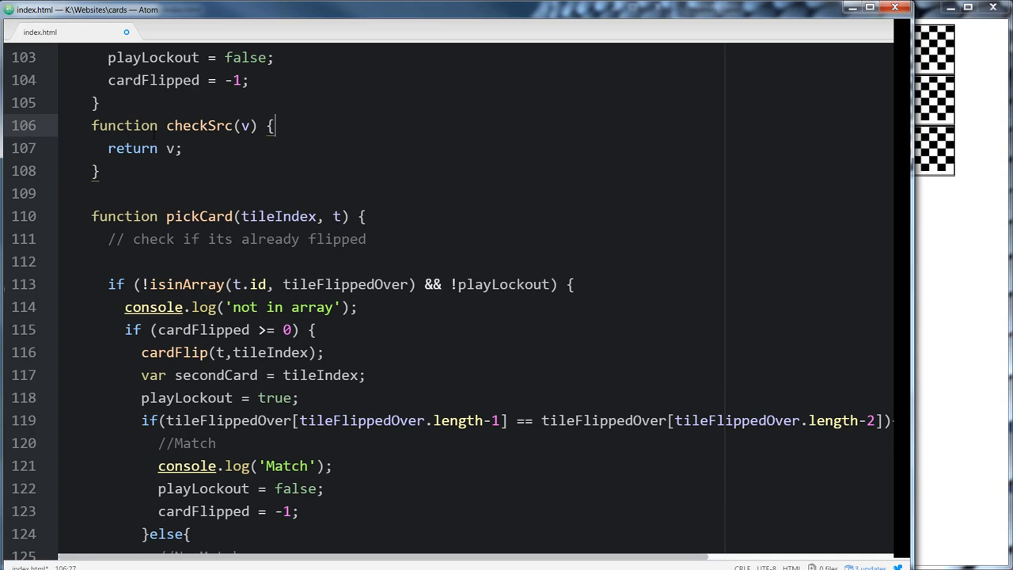
# Inside checkSrc, declare var v = document.getElementById(vid).src; copied from hideCard
pyautogui.write('var v  =')
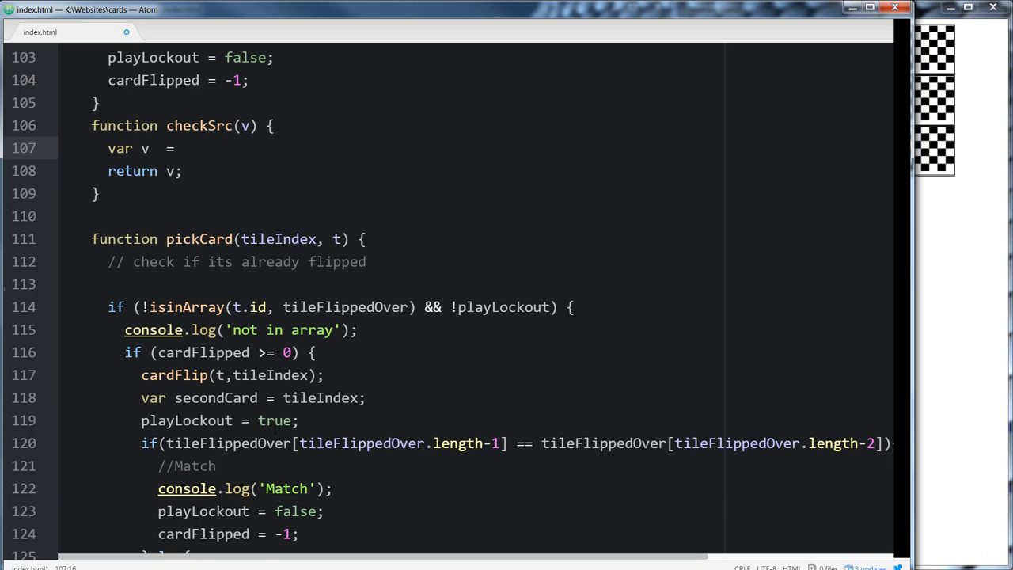
pyautogui.scroll(3)
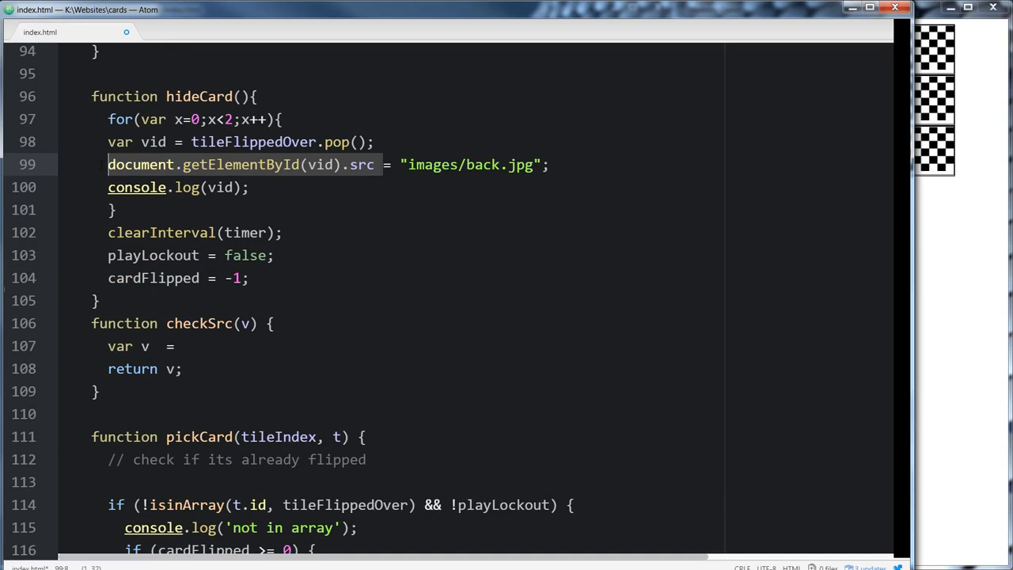
pyautogui.write('document.getElementById(vid).src')
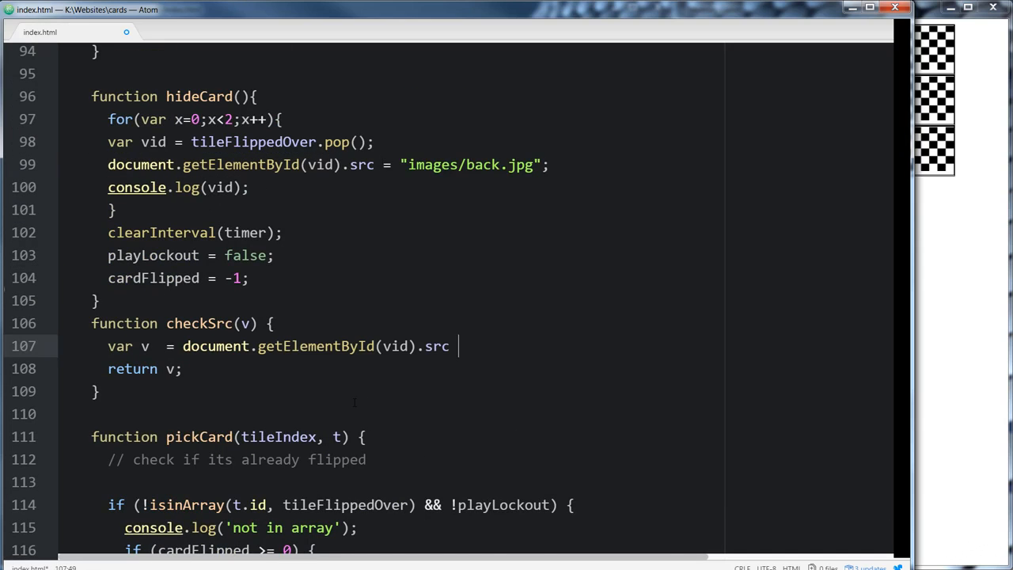
pyautogui.write(';')
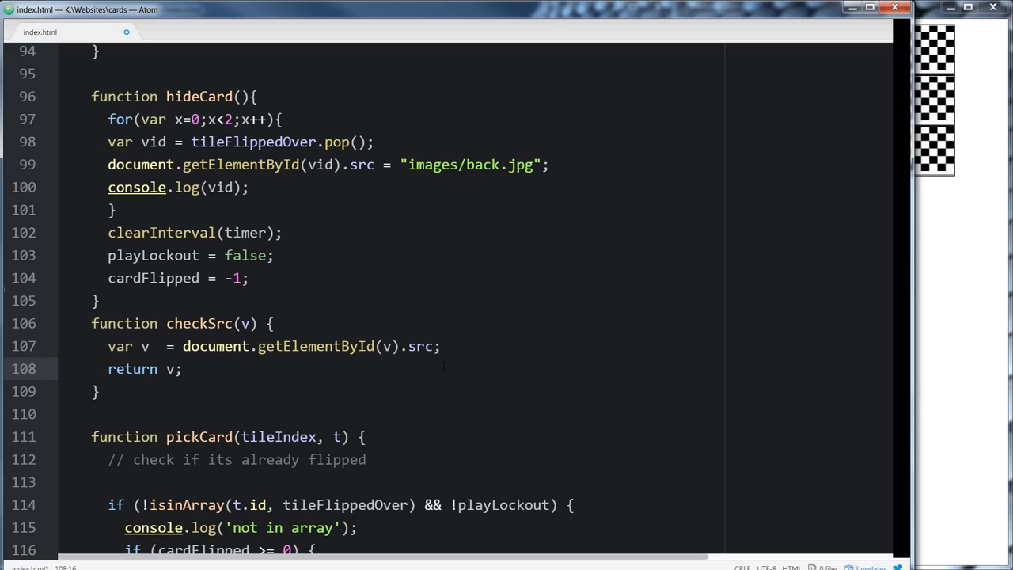
pyautogui.scroll(-3)
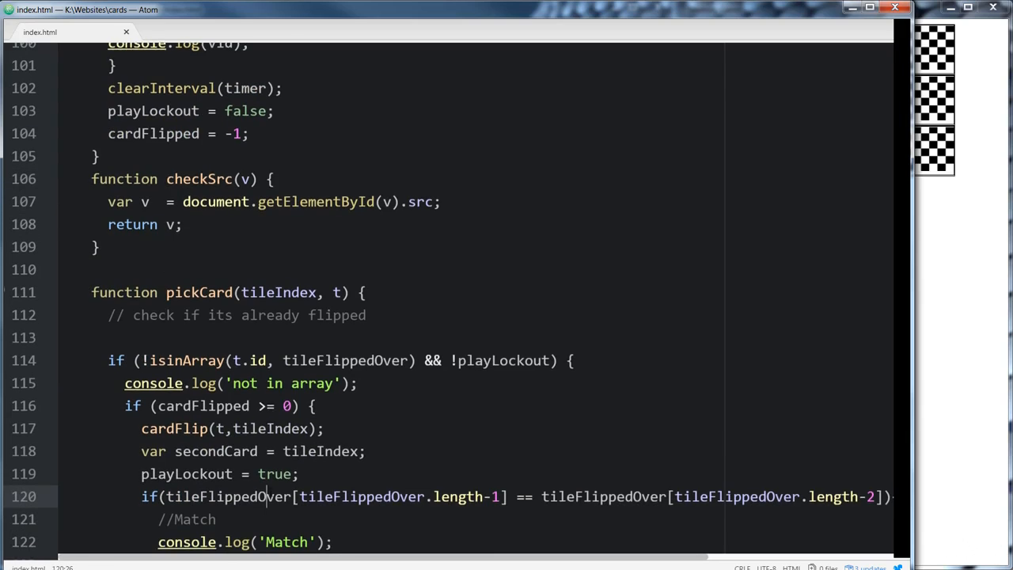
# Wrap both tileFlippedOver operands of pickCard's == test in checkSrc( ... )
pyautogui.write('checkSrc(')
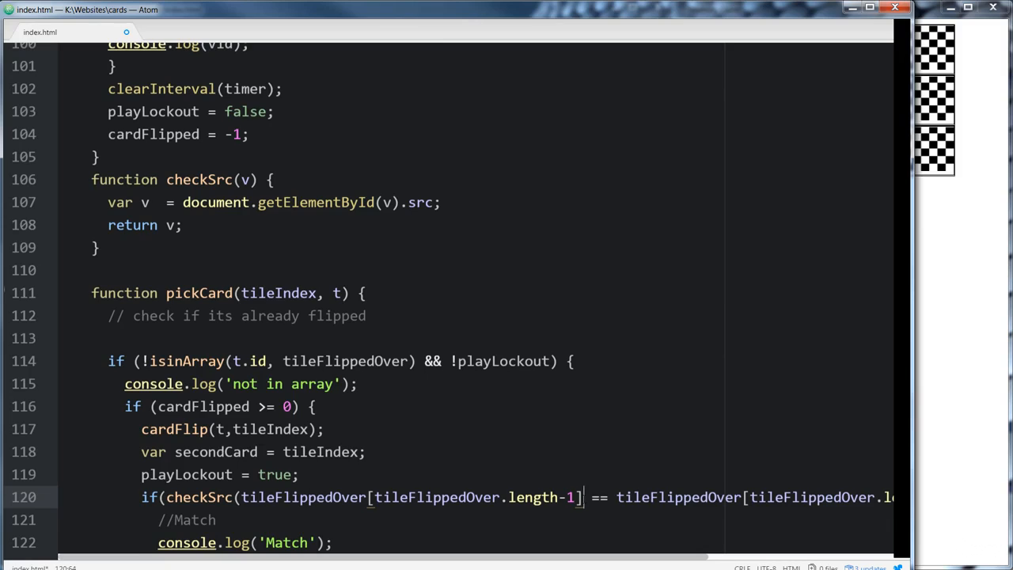
pyautogui.write(')')
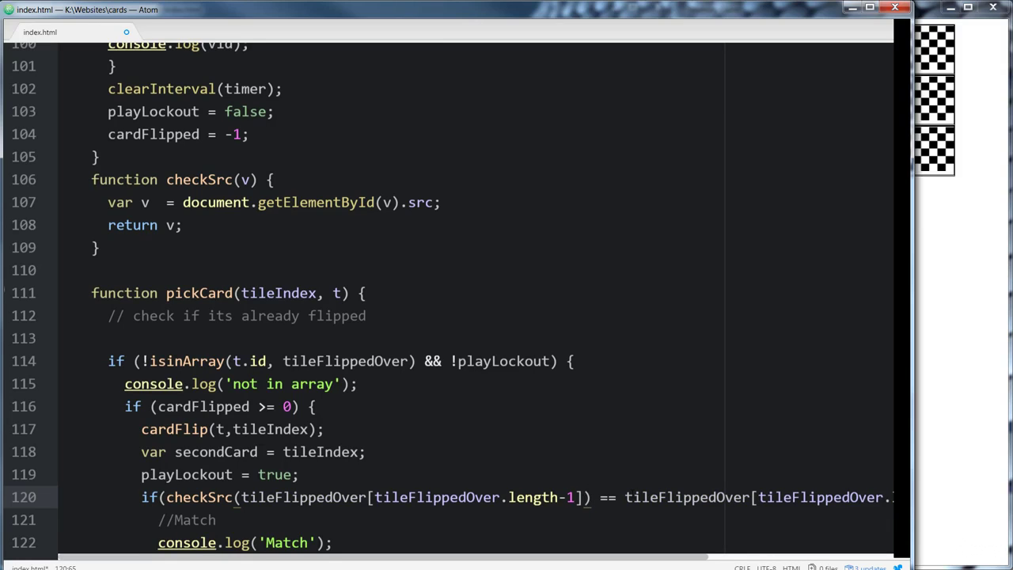
pyautogui.write('checkSrc(')
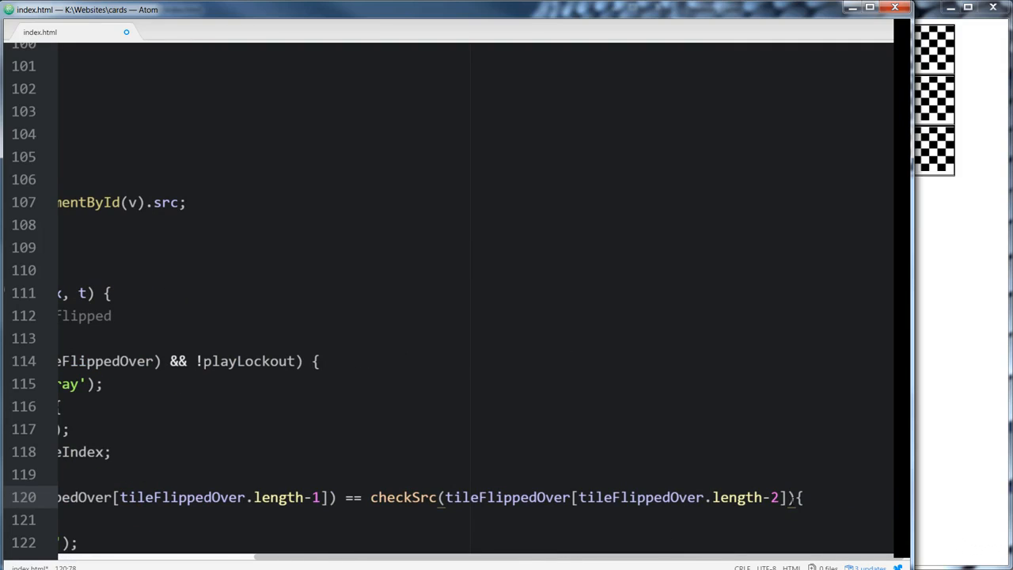
pyautogui.write(')')
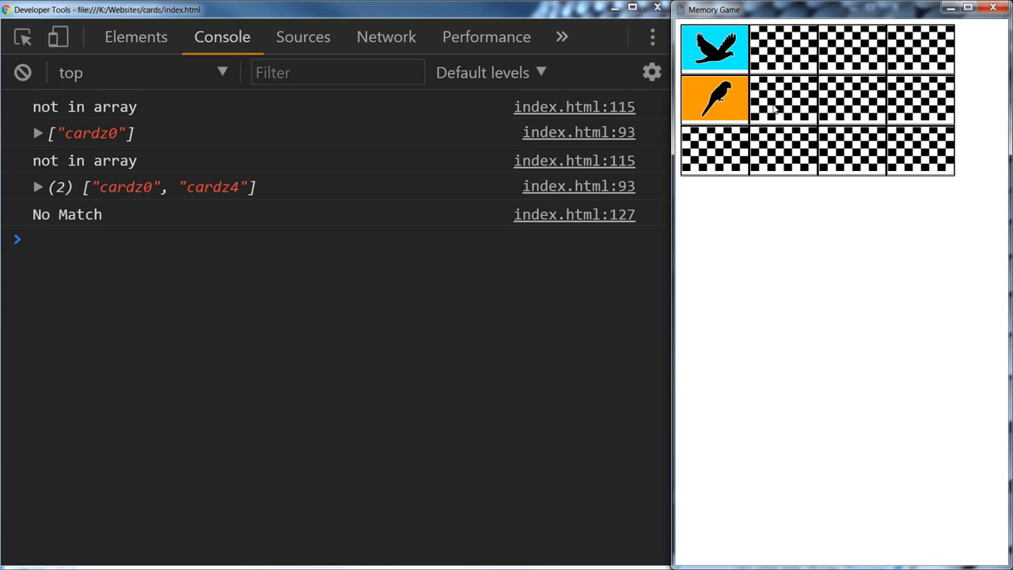
# Flip the cat card and nearby tiles, testing pairs against the Match/No Match logs
pyautogui.click(781, 98)
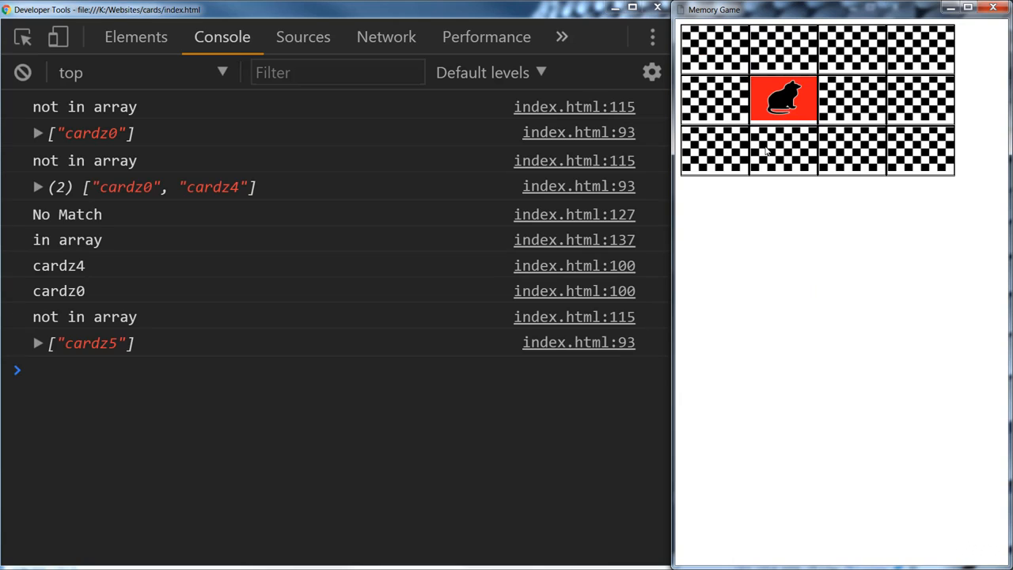
pyautogui.click(782, 150)
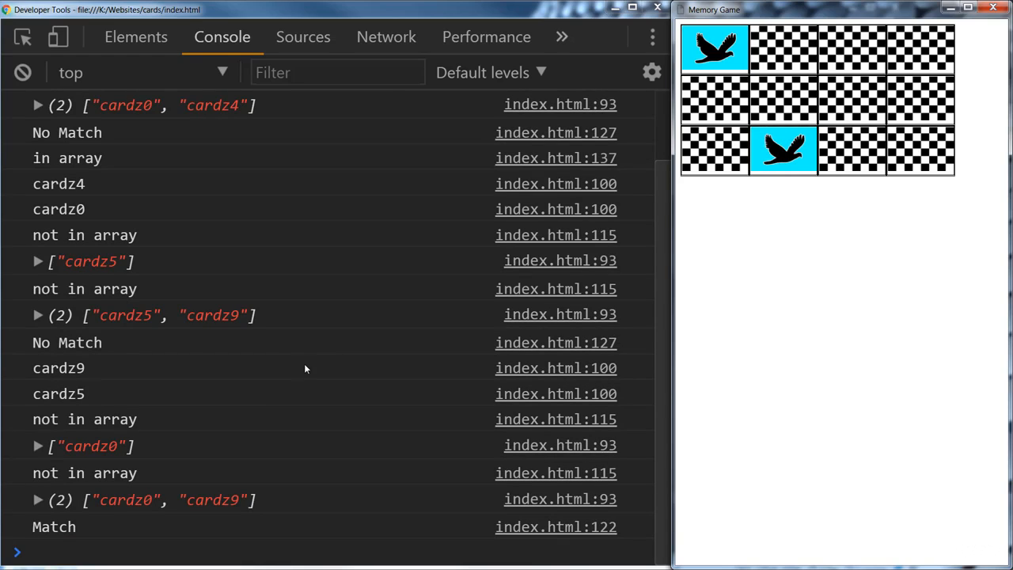
pyautogui.moveTo(130, 501)
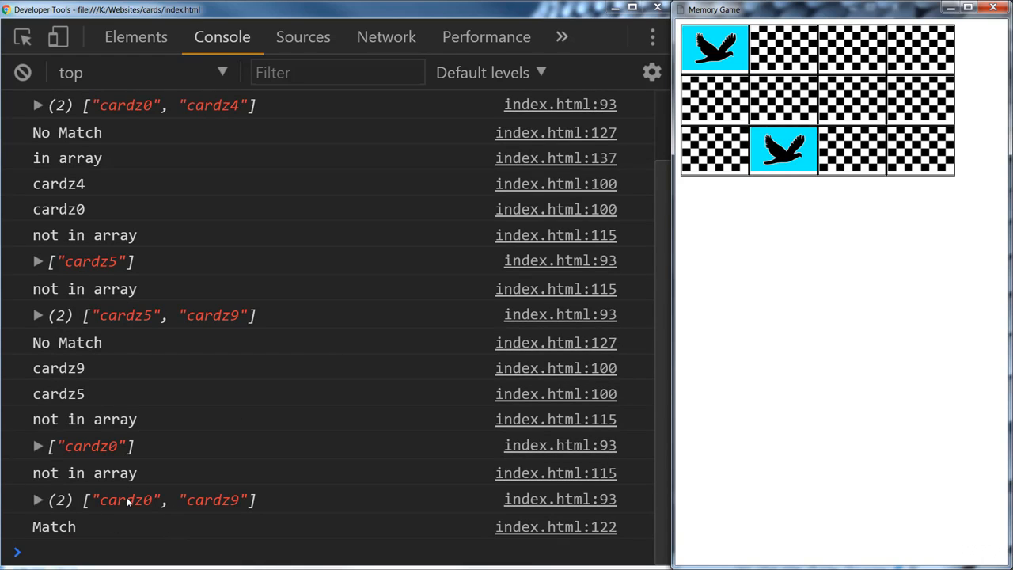
pyautogui.click(715, 150)
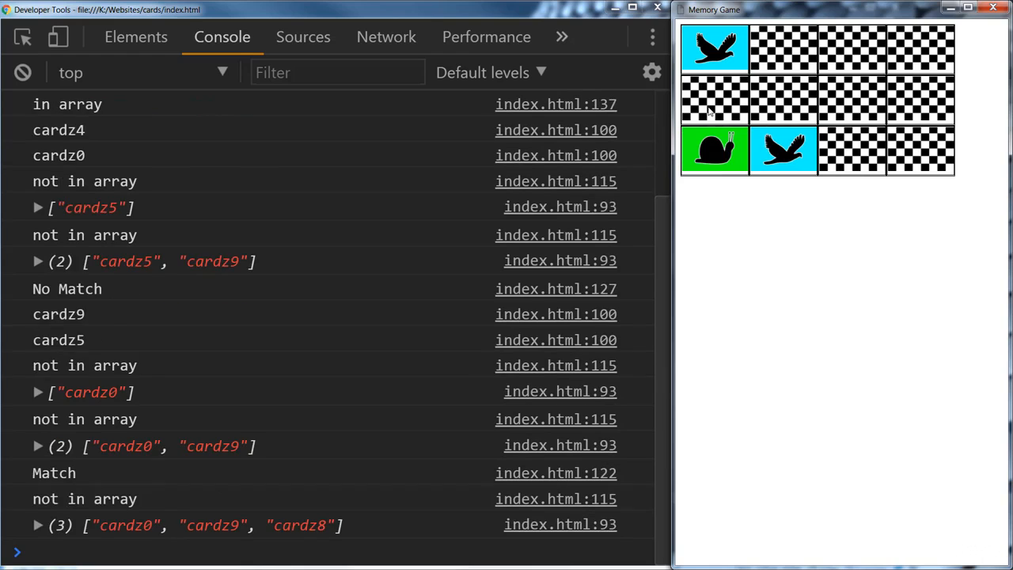
pyautogui.click(710, 98)
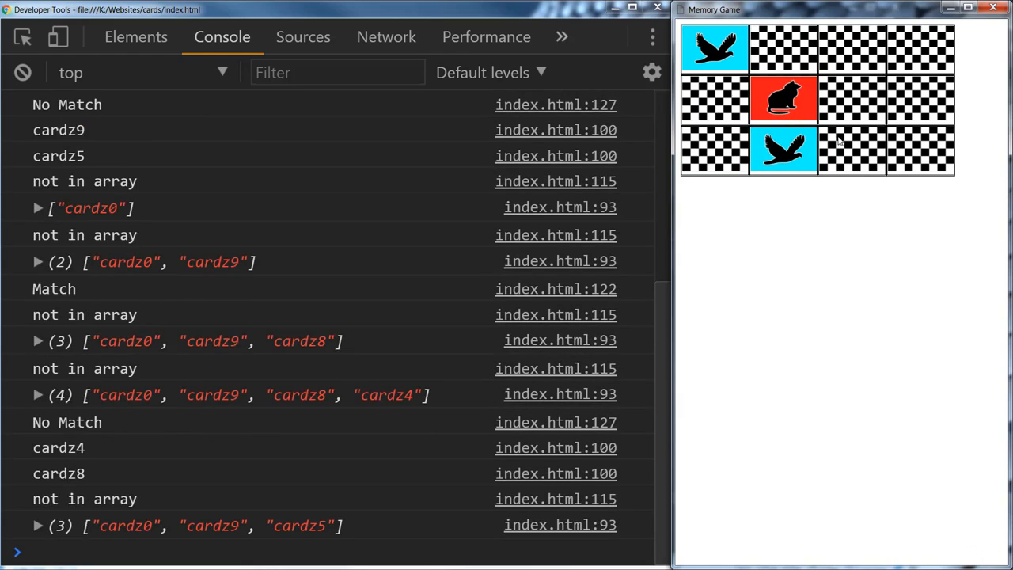
# Complete the snail pair and flip the blue dog cards until the board is revealed
pyautogui.click(782, 47)
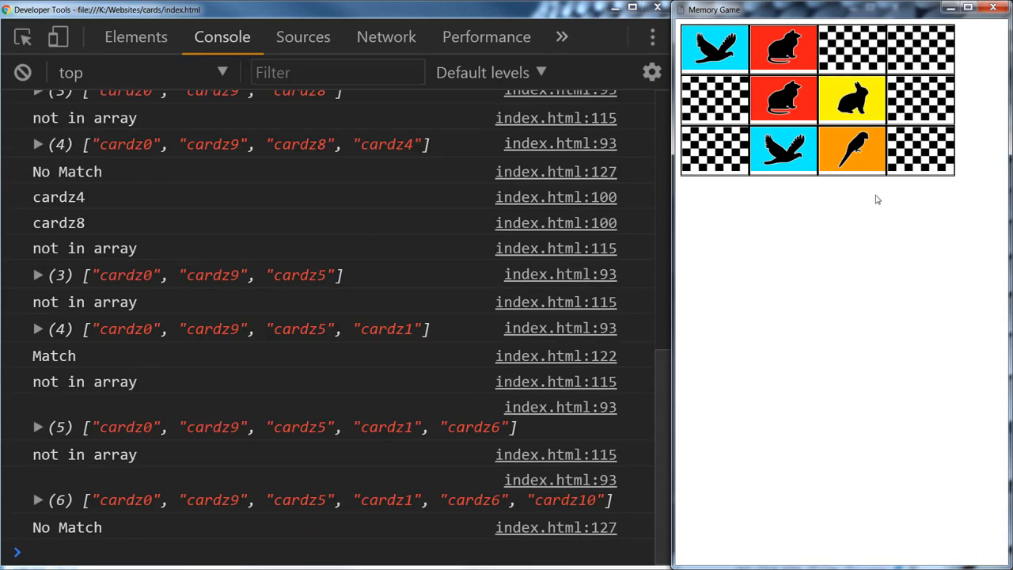
pyautogui.moveTo(711, 145)
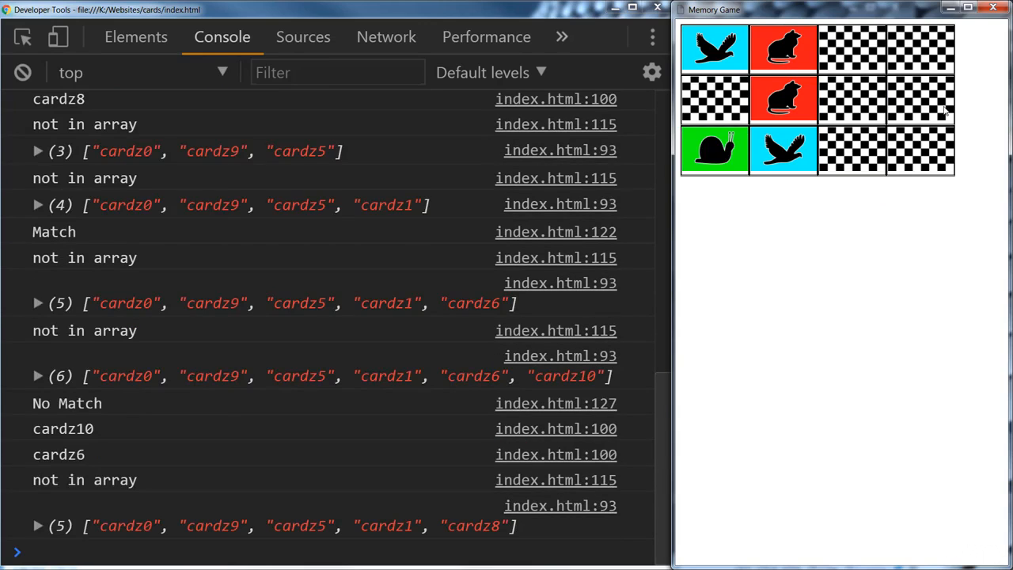
pyautogui.click(927, 102)
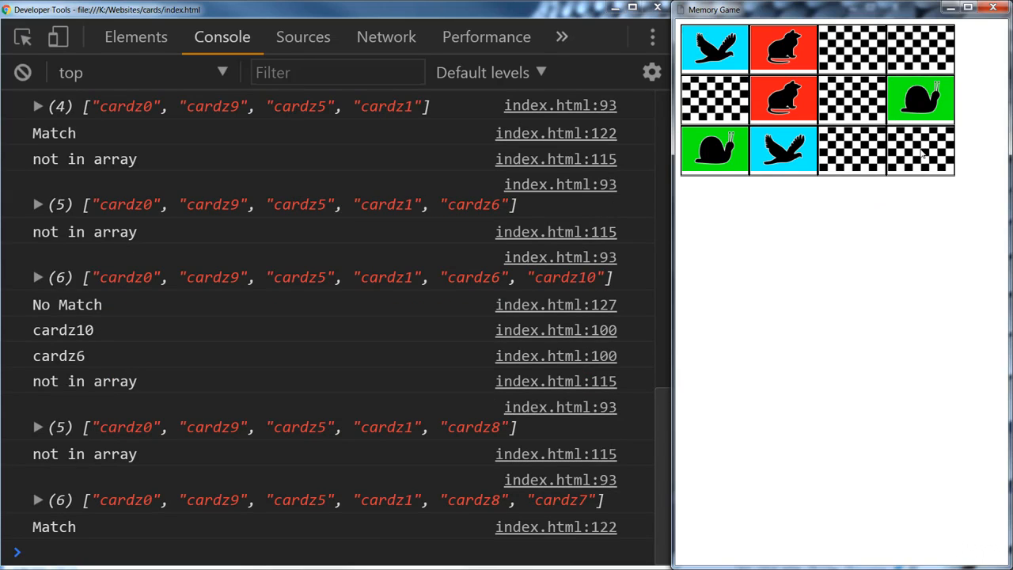
pyautogui.click(926, 152)
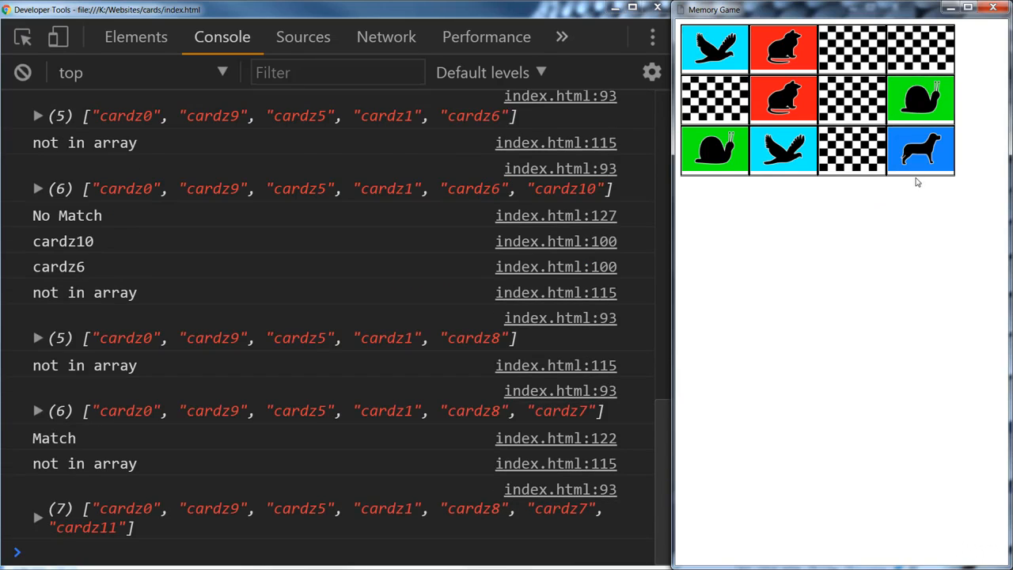
pyautogui.click(714, 98)
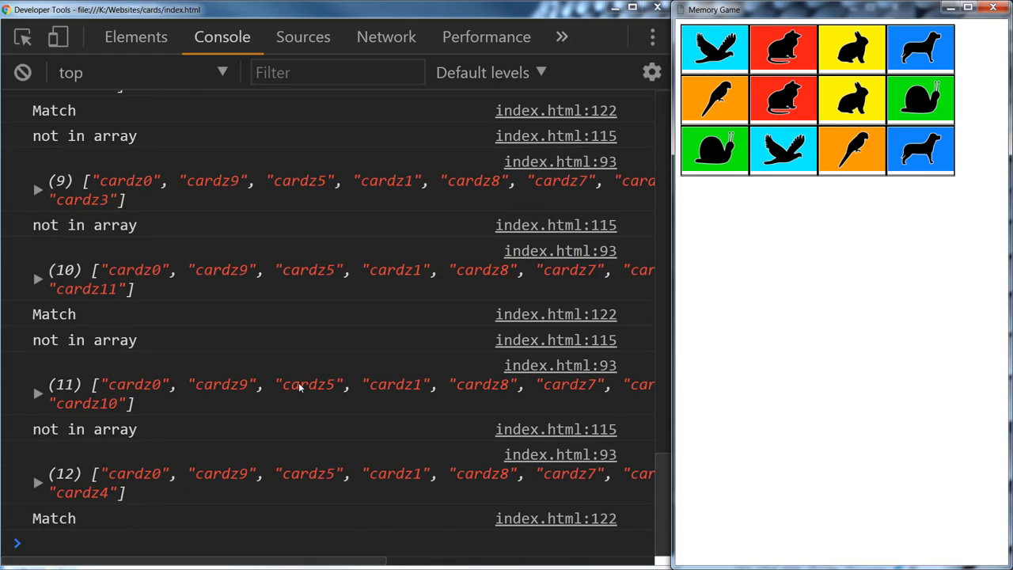
pyautogui.moveTo(309, 377)
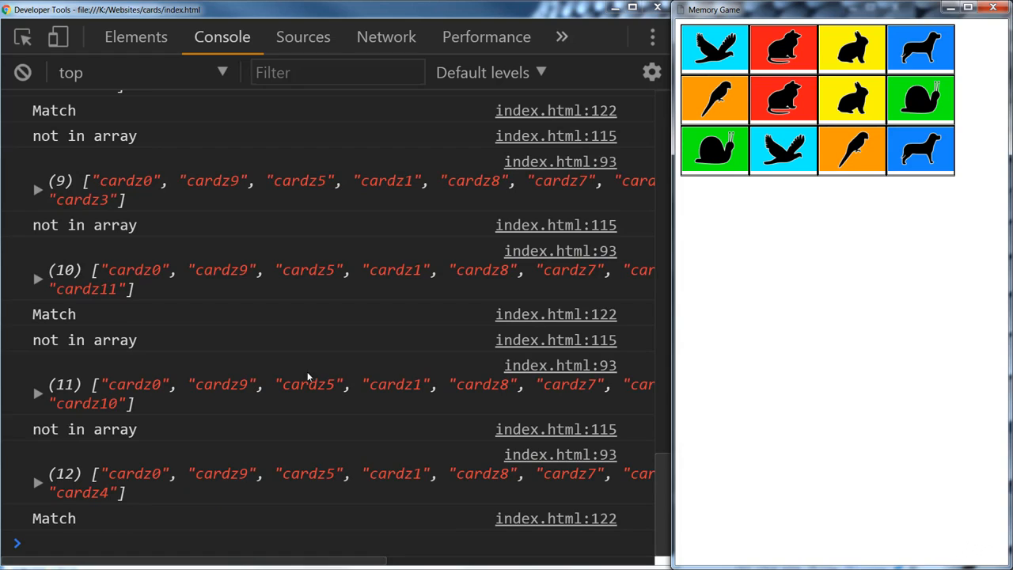
pyautogui.moveTo(227, 377)
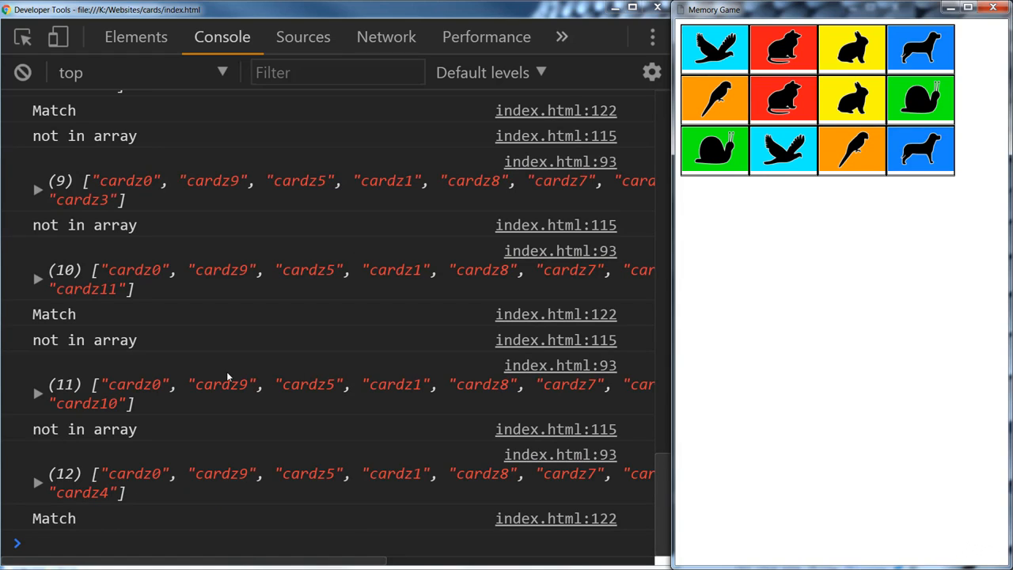
pyautogui.moveTo(291, 361)
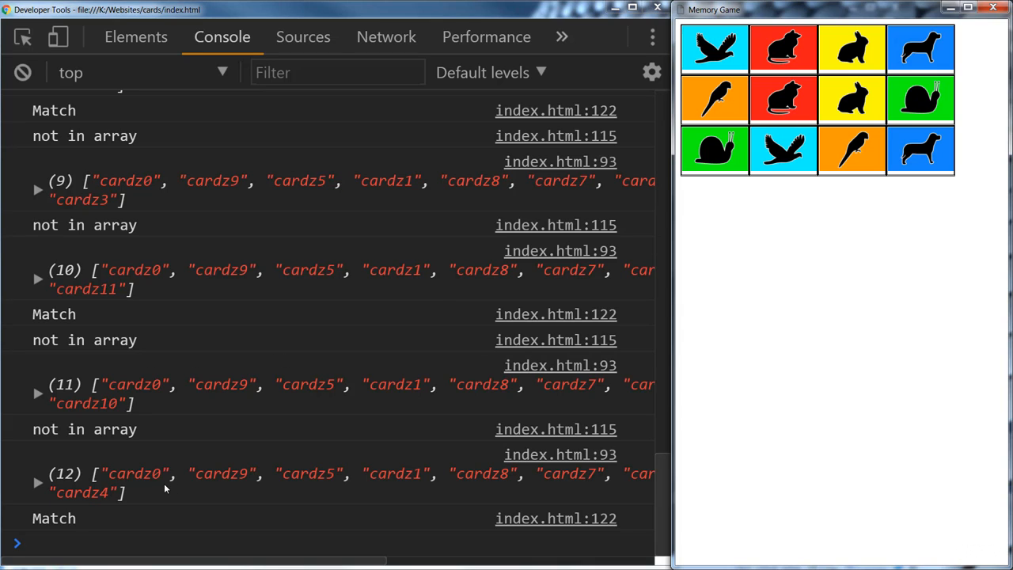
pyautogui.moveTo(149, 487)
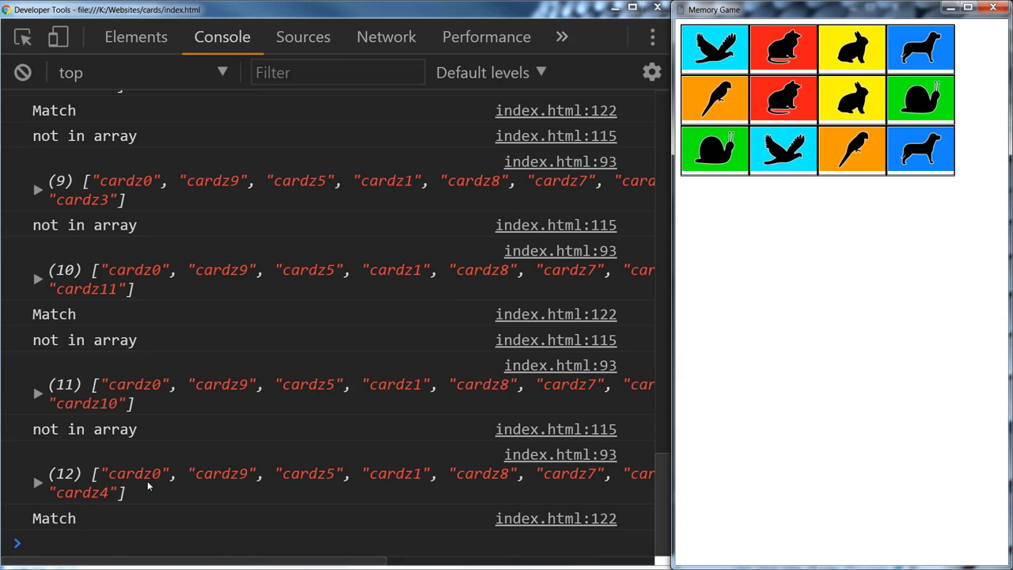
pyautogui.moveTo(168, 468)
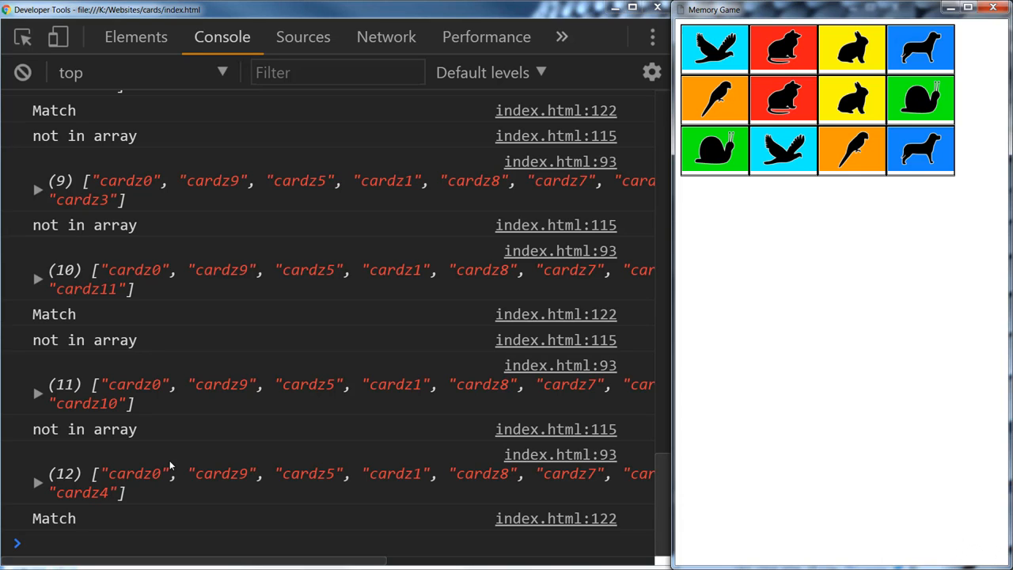
pyautogui.moveTo(831, 70)
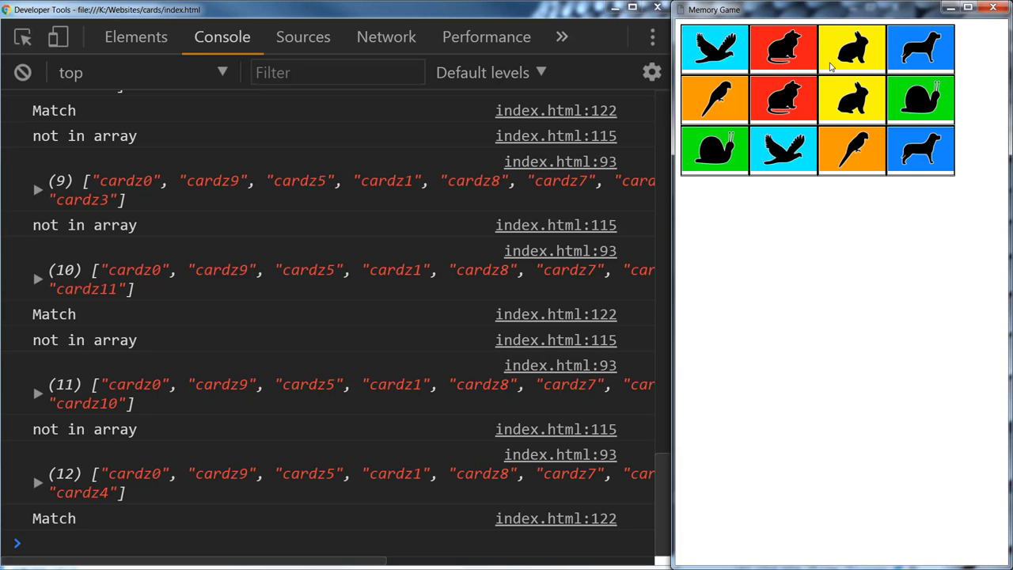
pyautogui.moveTo(257, 289)
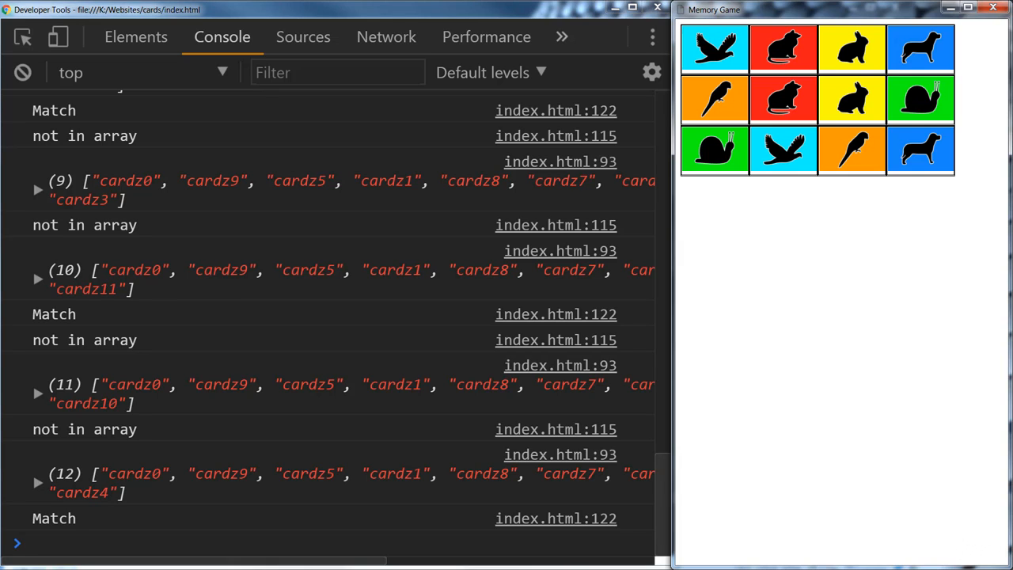
pyautogui.moveTo(271, 312)
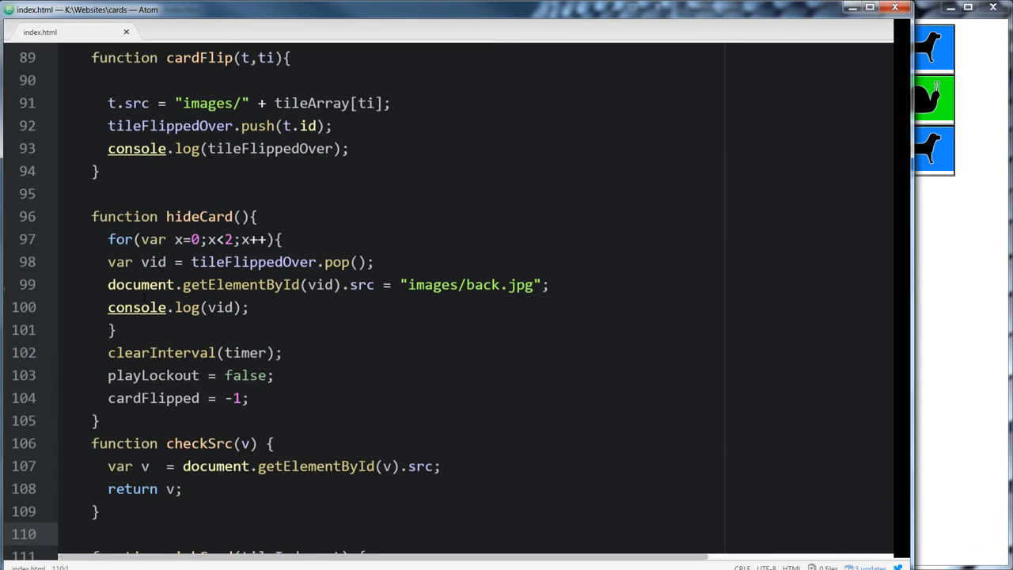
# Scroll through pickCard's match and lockout logic down to the global declarations and startGame
pyautogui.scroll(-3)
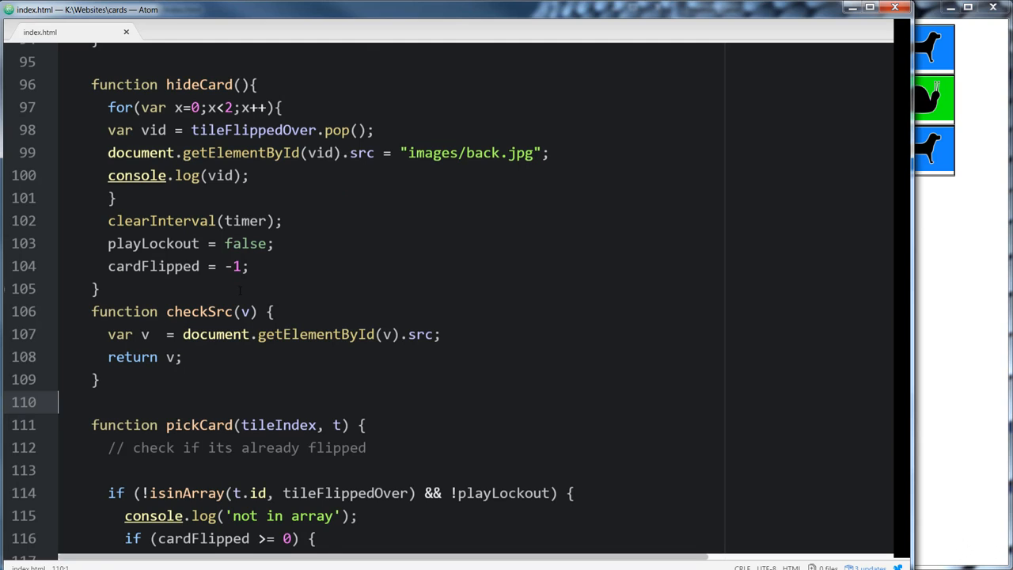
pyautogui.scroll(-3)
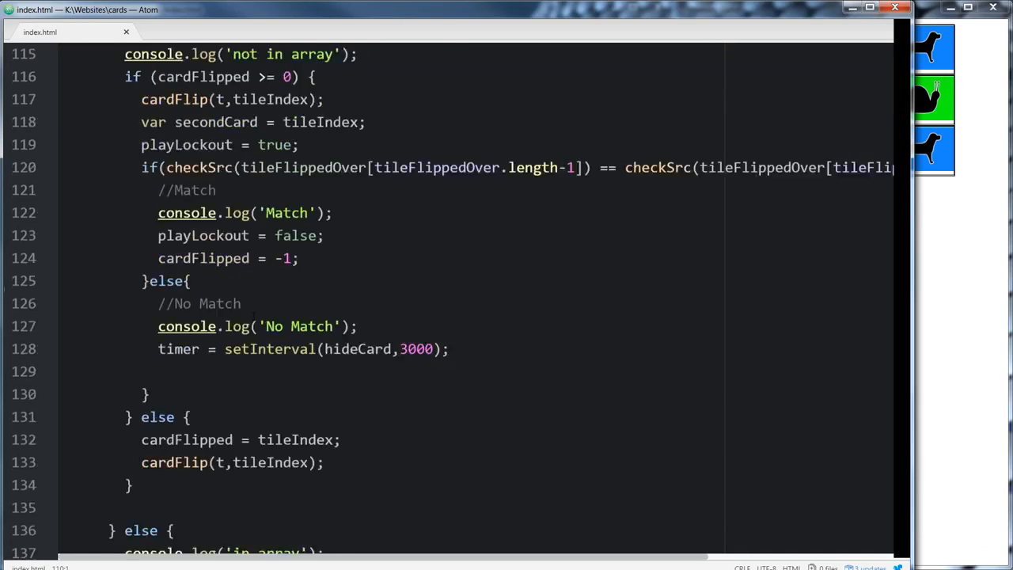
pyautogui.scroll(-3)
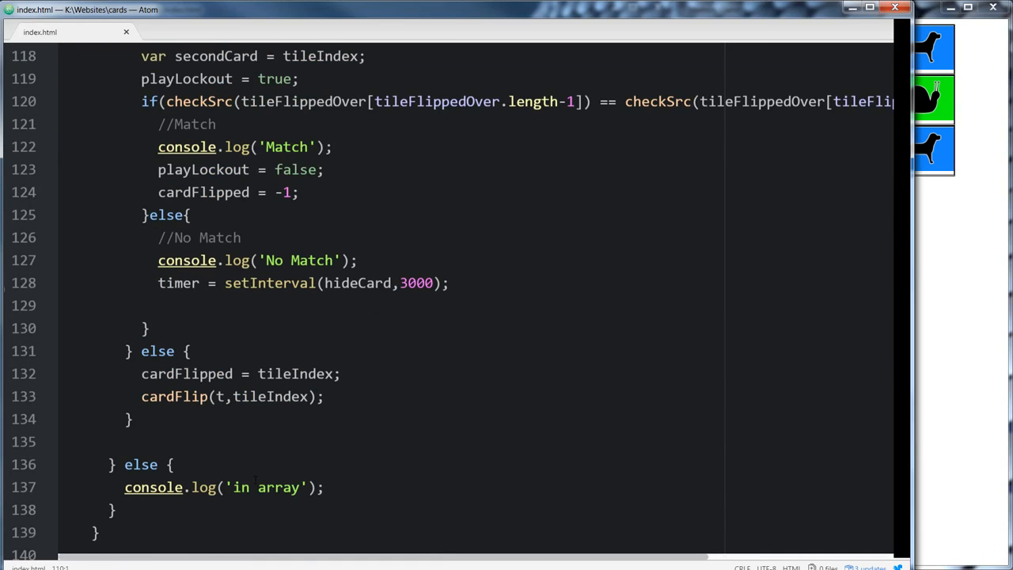
pyautogui.doubleClick(266, 488)
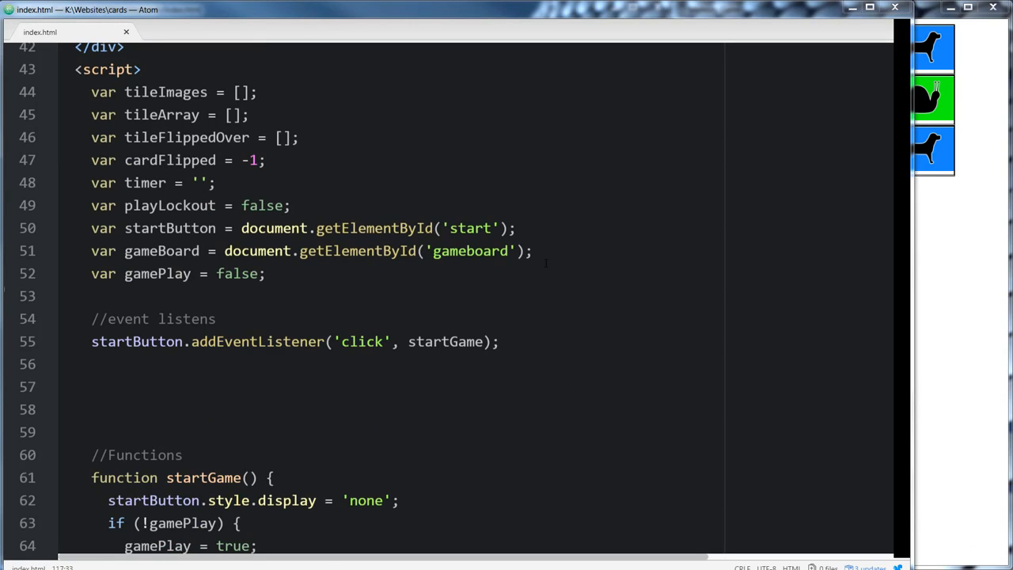
pyautogui.click(272, 250)
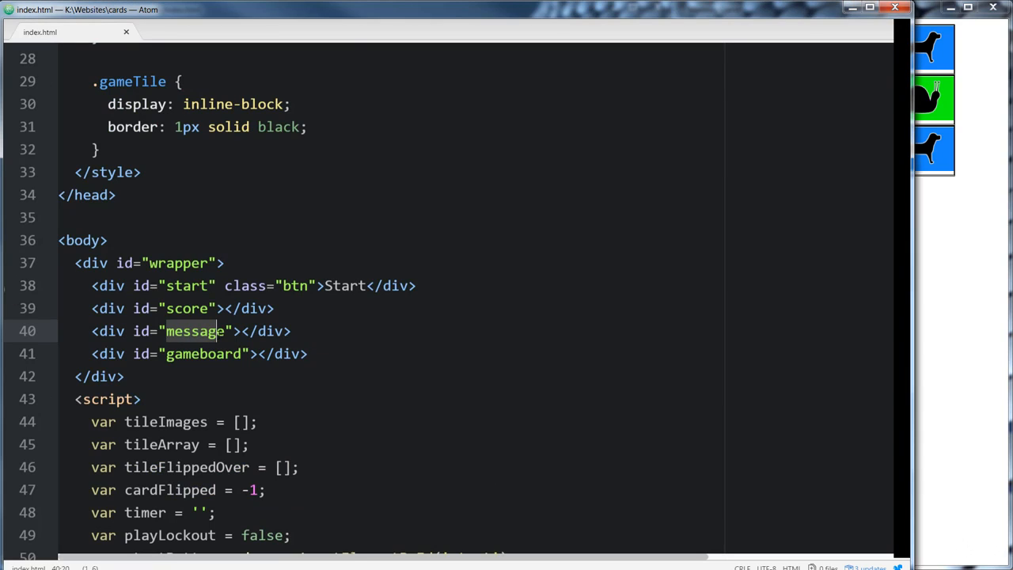
pyautogui.scroll(-3)
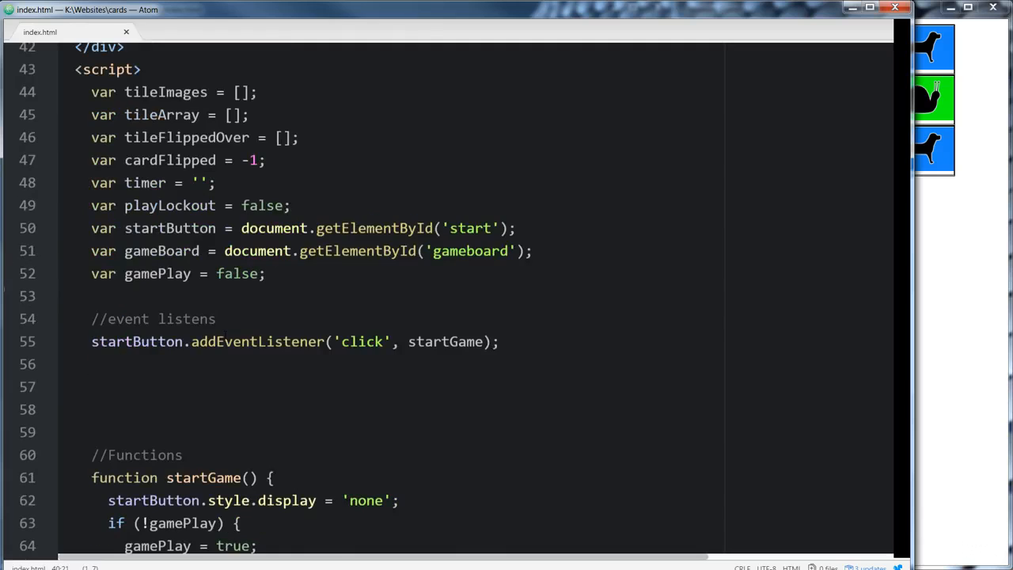
pyautogui.scroll(-3)
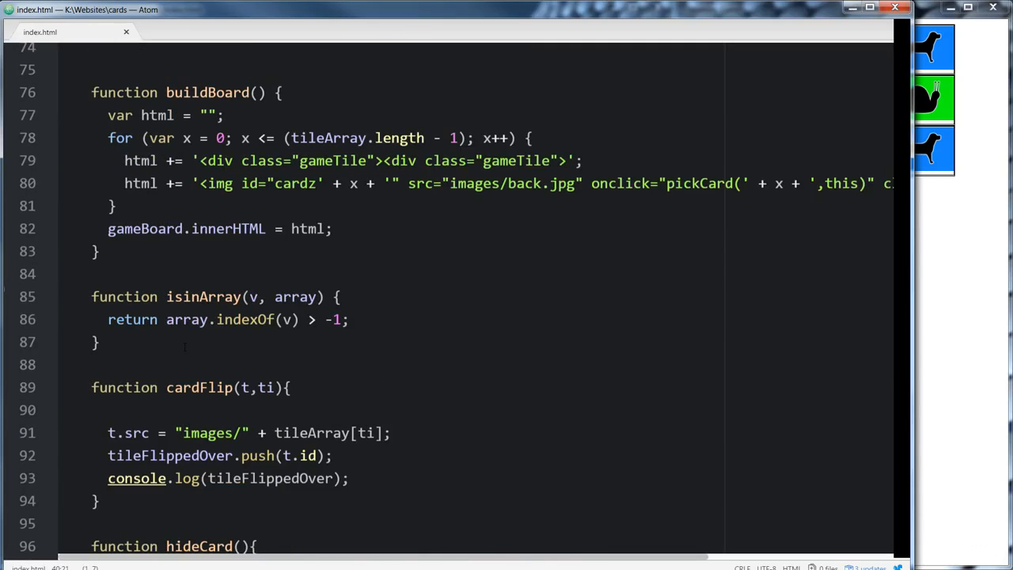
pyautogui.scroll(-3)
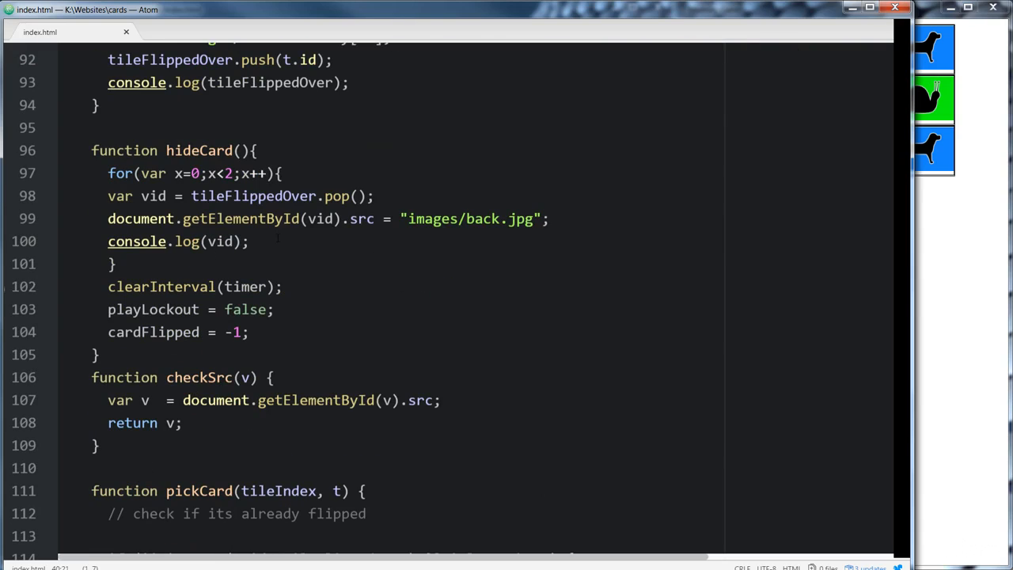